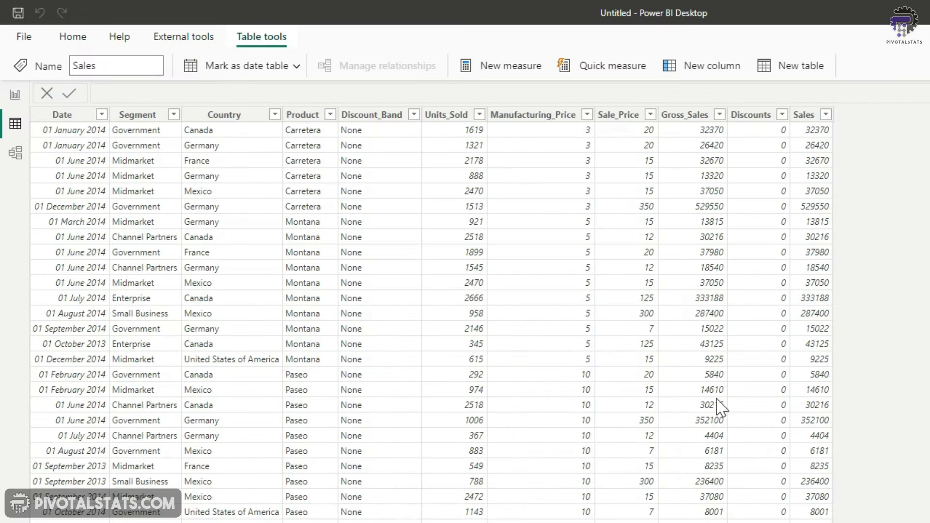
Add calculated column Manufacturing_Cost = Sales[Units_Sold] * Sales[Manufacturing_Price].
click(817, 130)
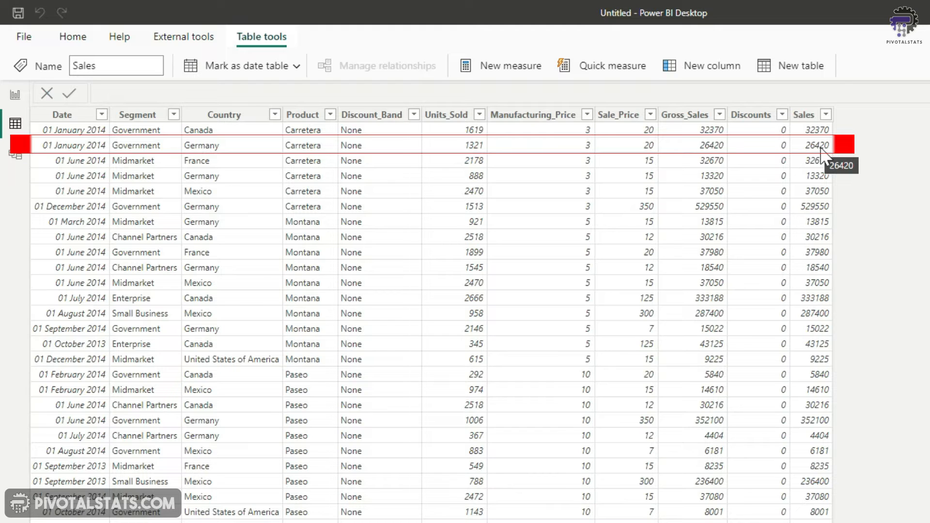
mouse_move(891, 234)
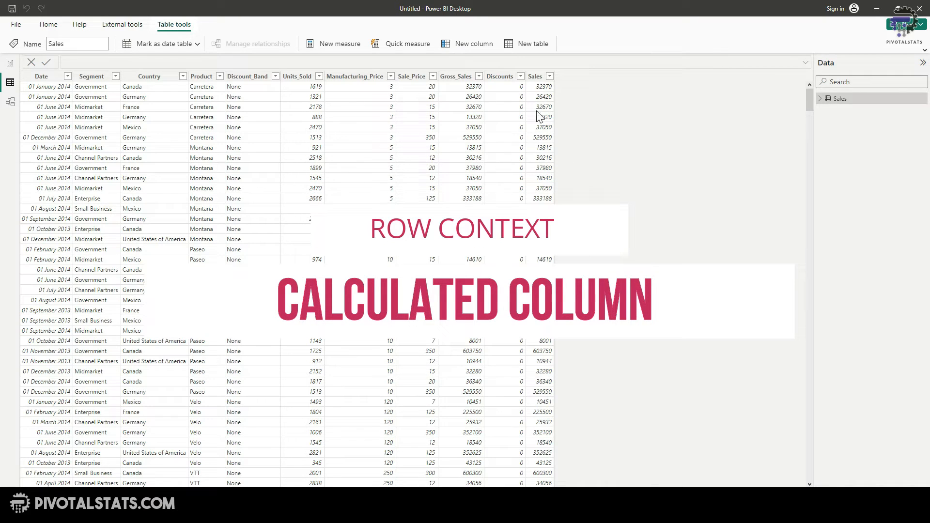
mouse_move(590, 153)
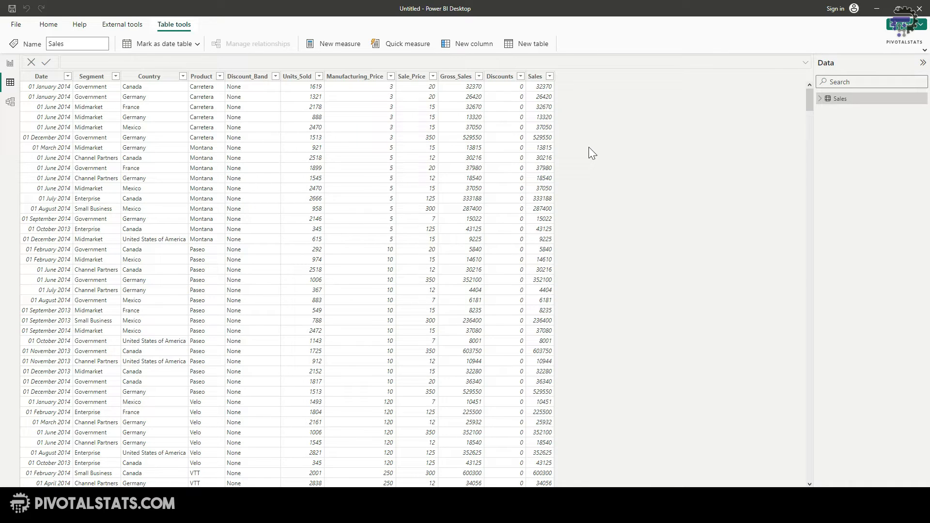
mouse_move(766, 132)
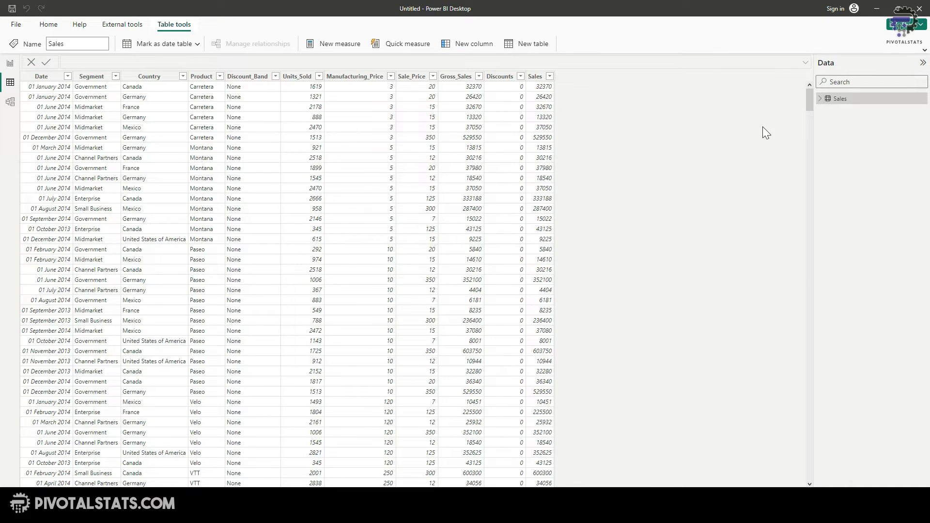
click(820, 99)
text(Manufacturing_Cost)
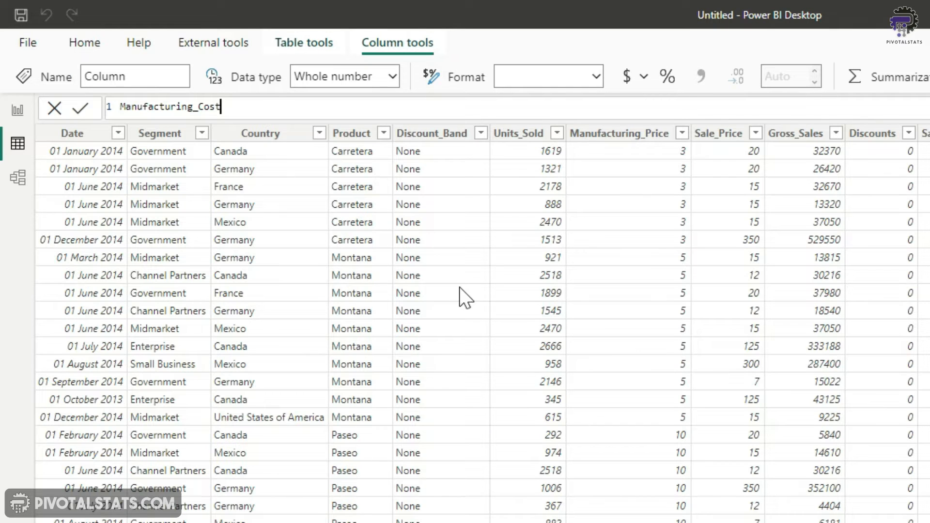
text(=)
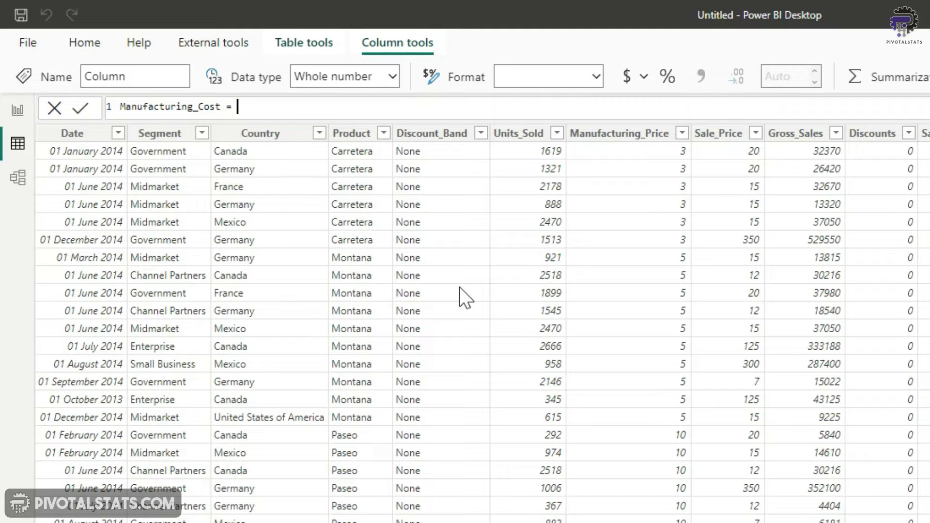
mouse_move(538, 159)
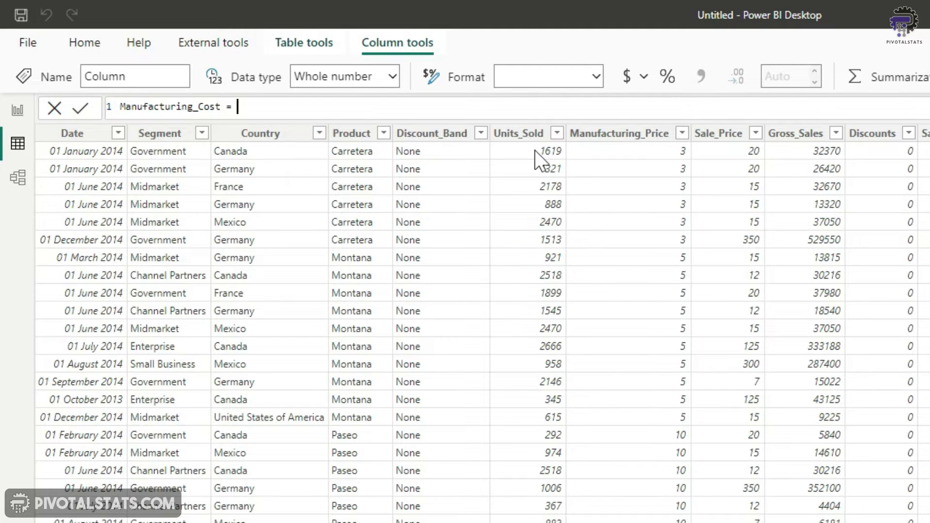
mouse_move(665, 189)
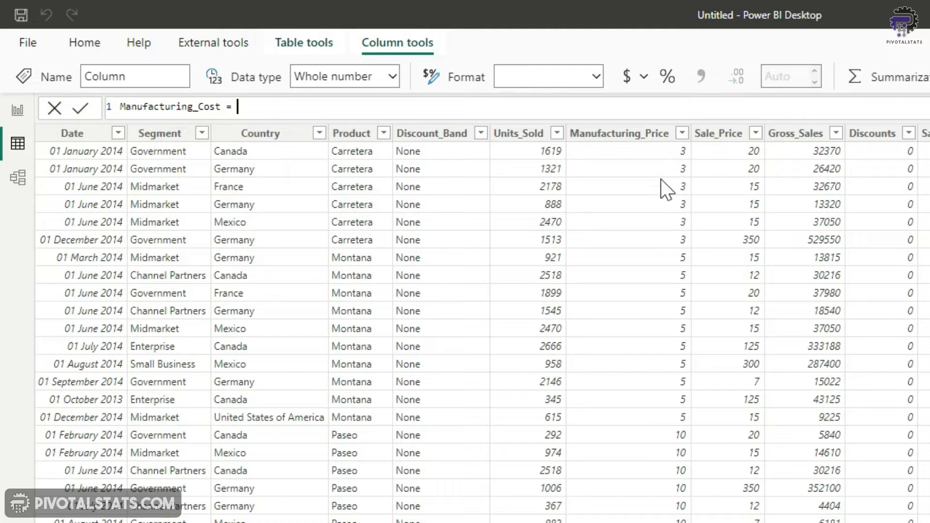
text(uni)
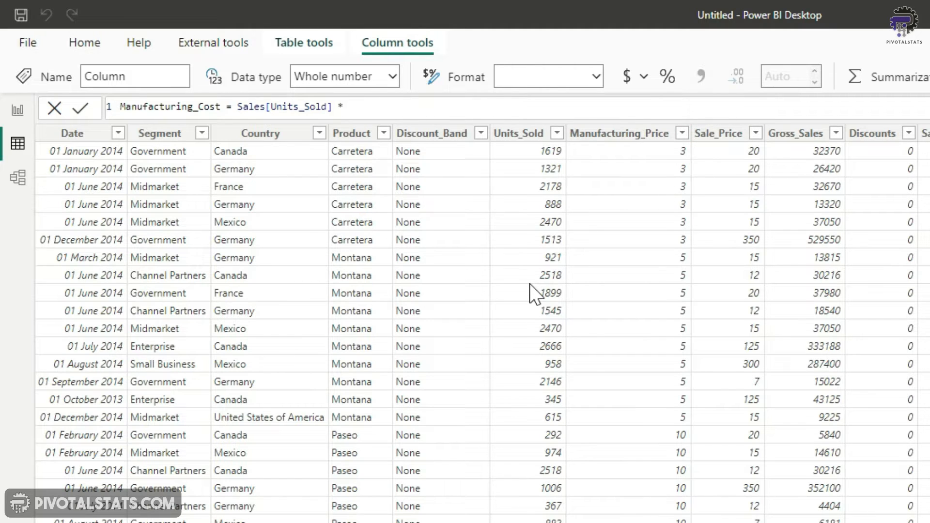
text(Sales[Manufacturing_Price])
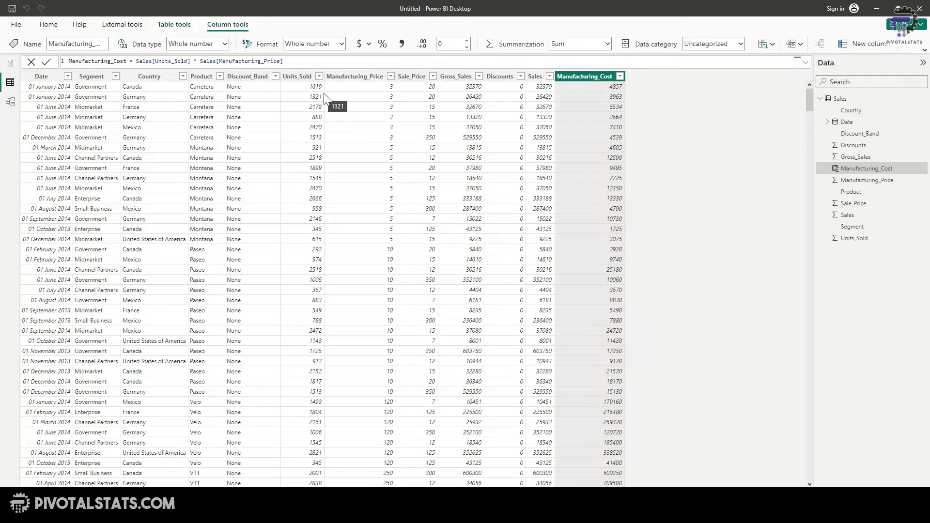
mouse_move(321, 95)
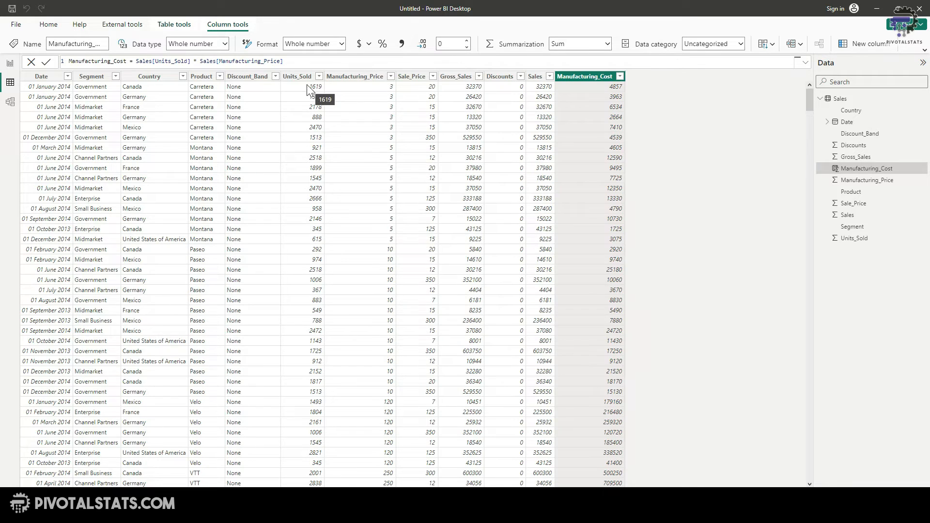
click(296, 76)
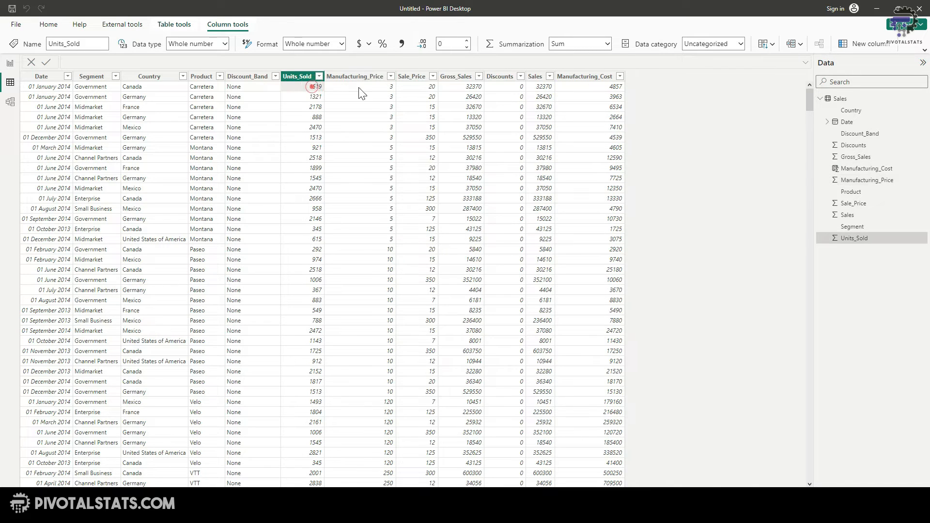
click(586, 75)
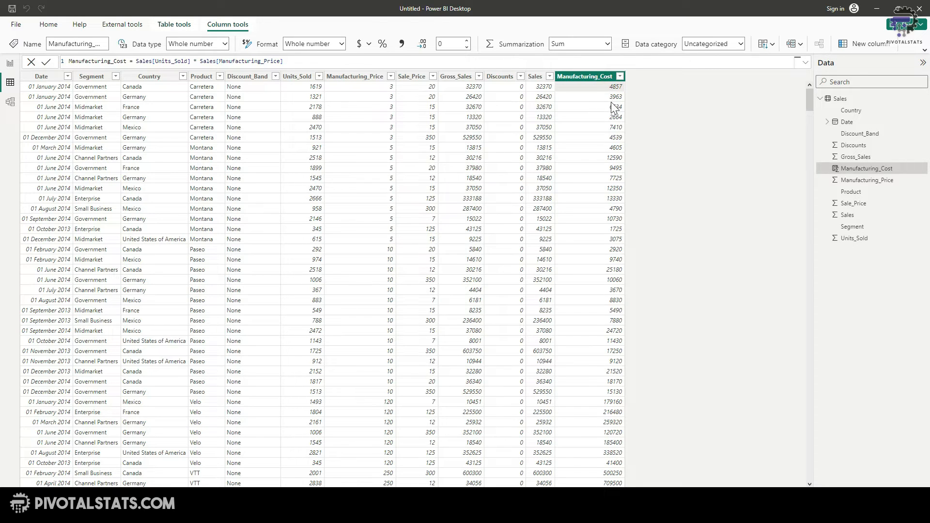
mouse_move(603, 233)
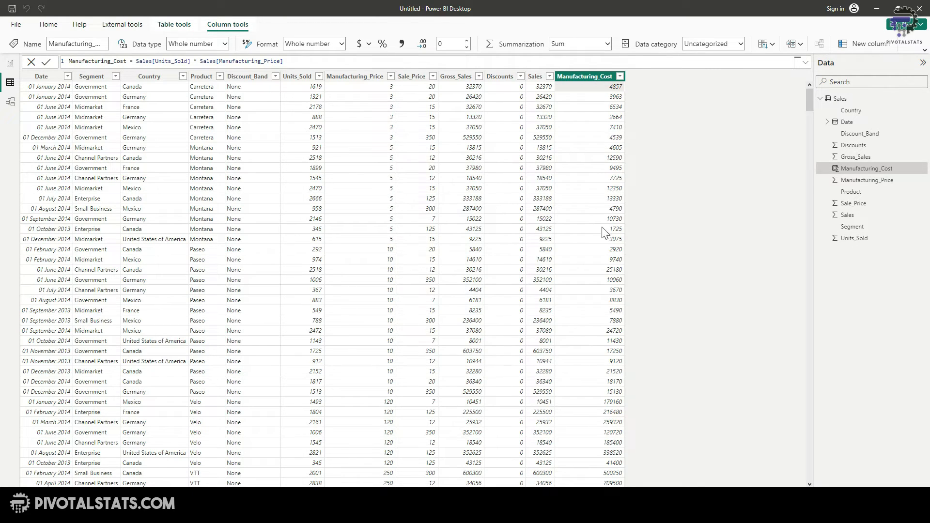
mouse_move(588, 156)
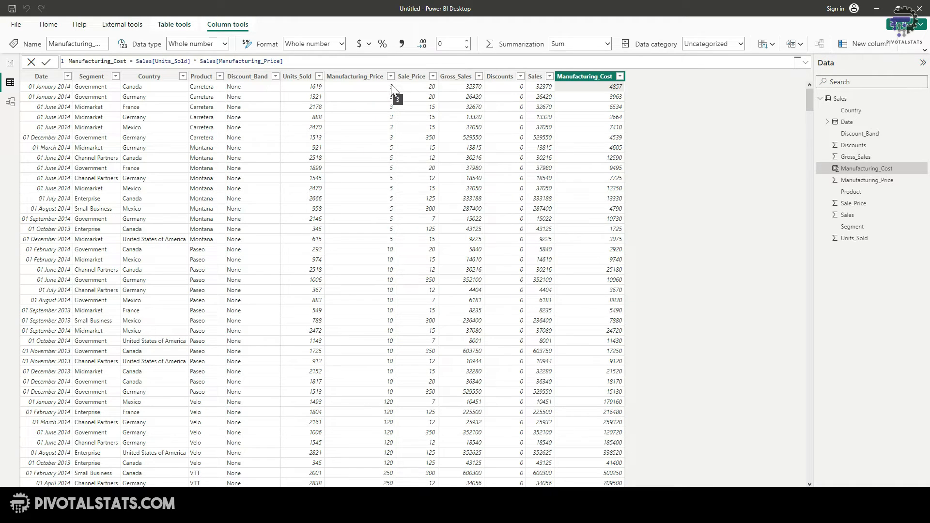
mouse_move(609, 101)
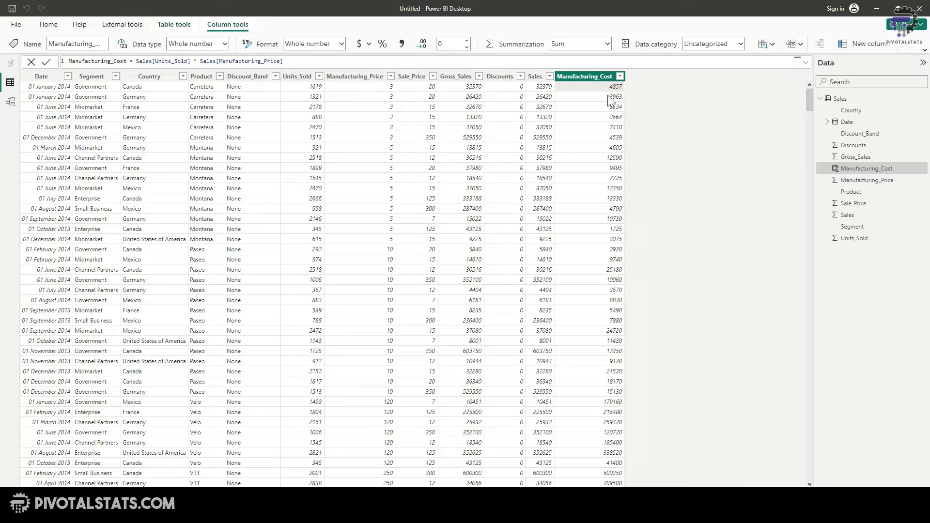
mouse_move(329, 93)
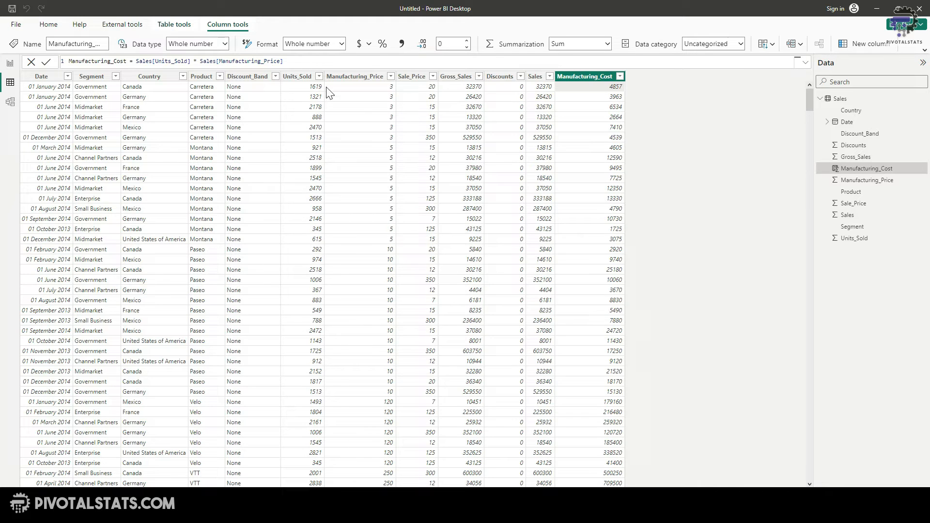
mouse_move(402, 100)
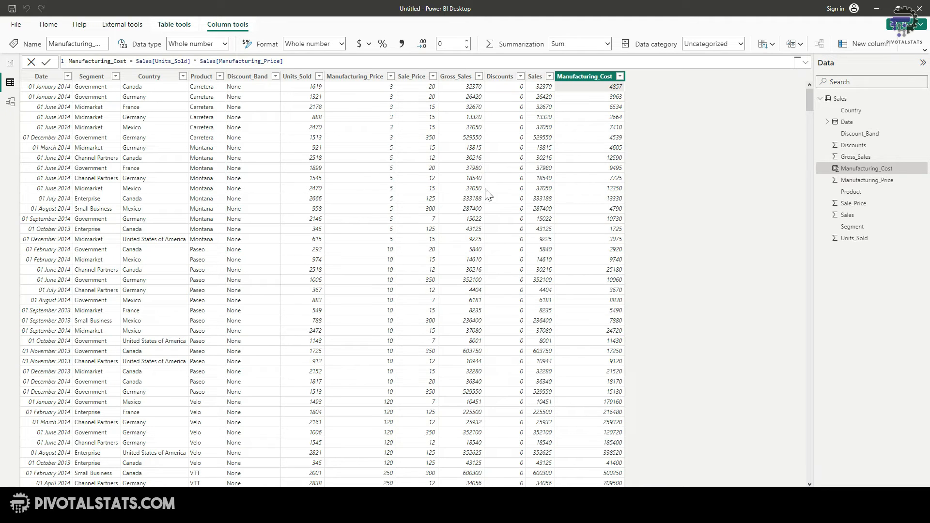
mouse_move(40, 86)
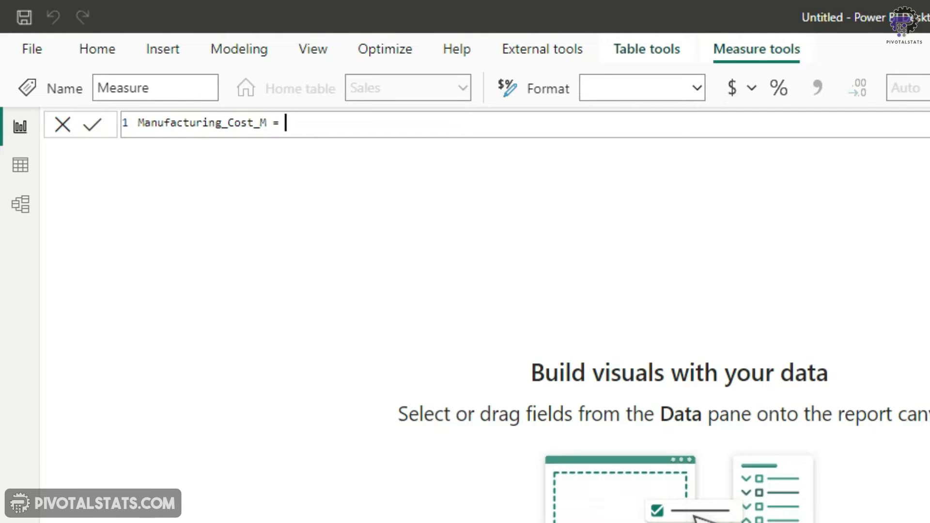
Draft Manufacturing_Cost_M = Unit_Sold * Manufacturing_Price, then delete the invalid expression.
text(Unit_Sol)
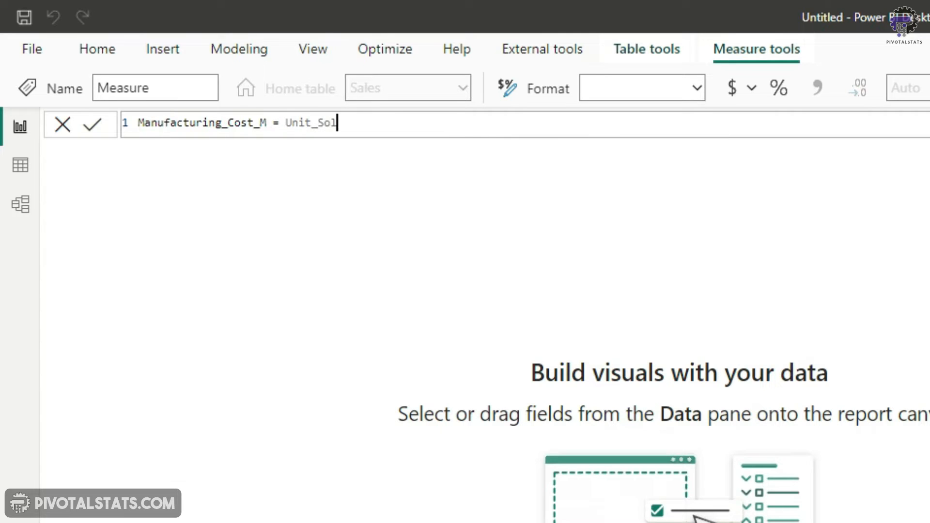
text(d *)
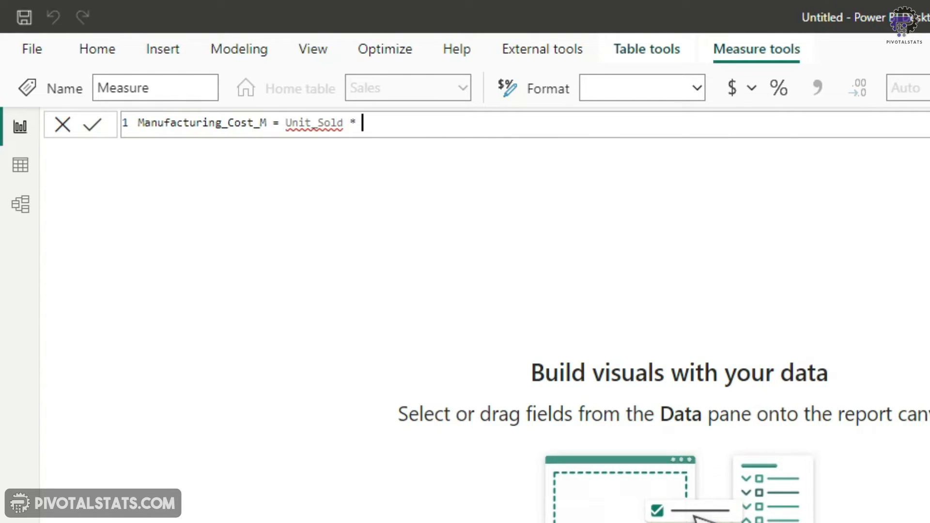
text(Manufacturing_Pric)
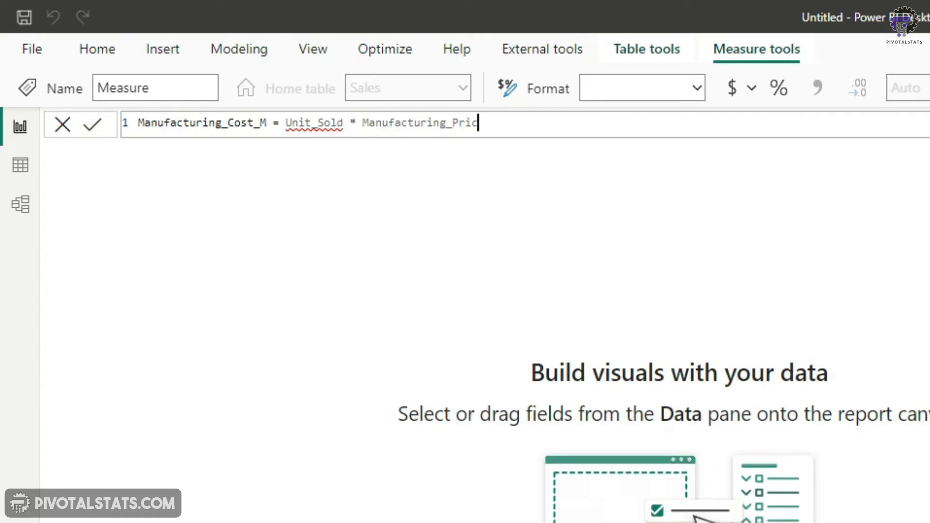
text(e)
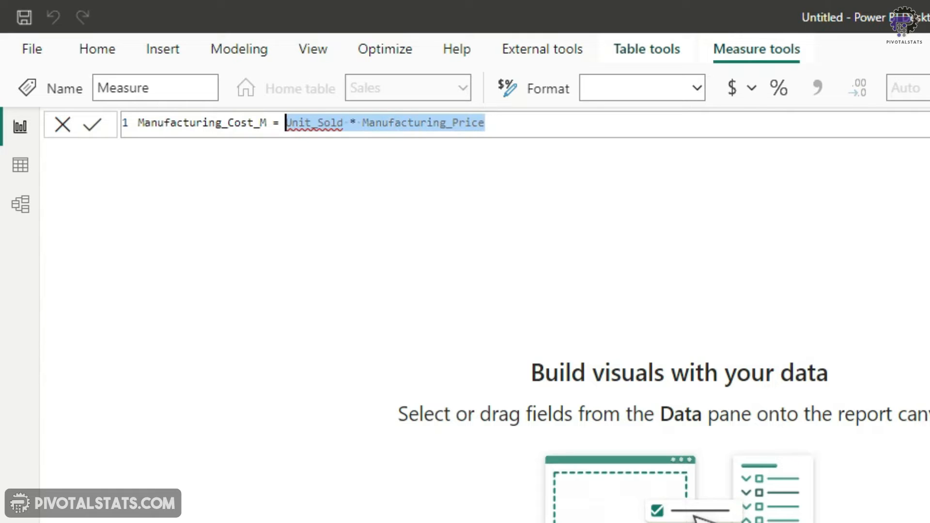
key(Delete)
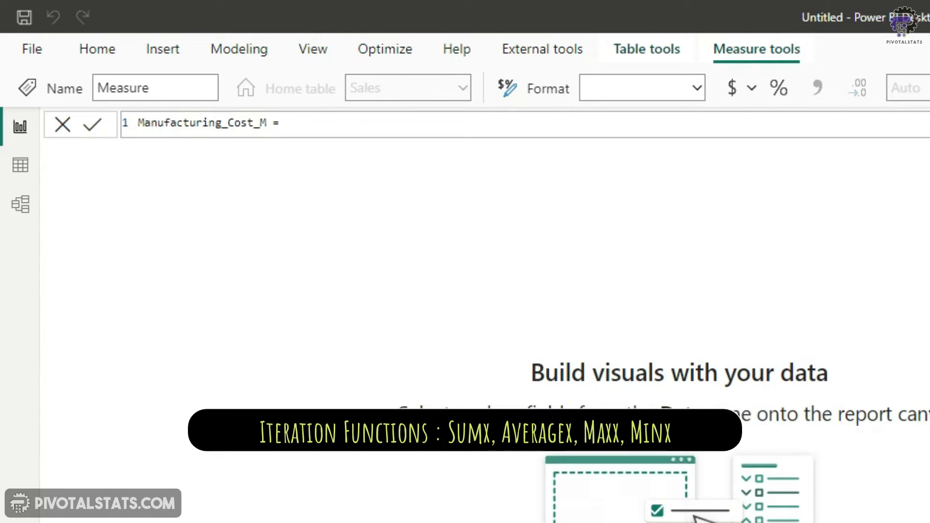
Define Manufacturing_Cost_M = SUMX(Sales, Sales[Units_Sold] * Sales[Manufacturing_Price]).
text(su)
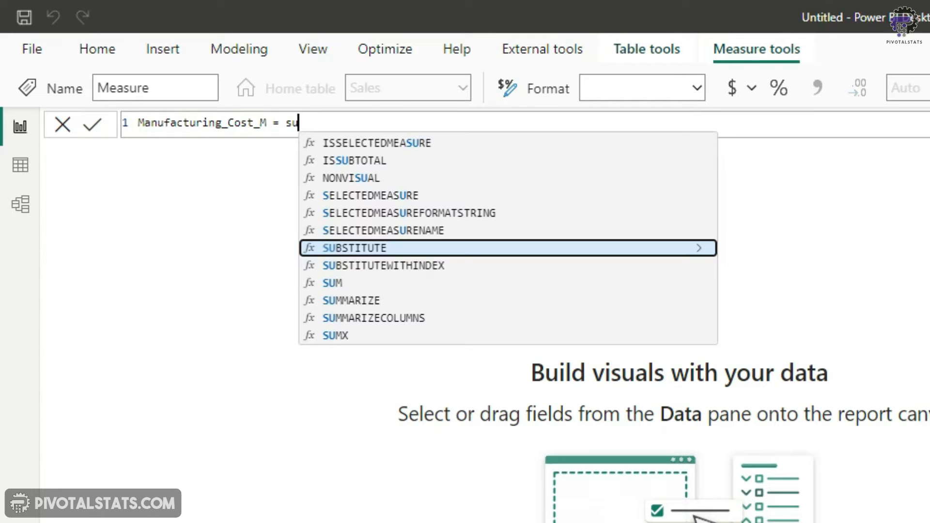
text(SUMX()
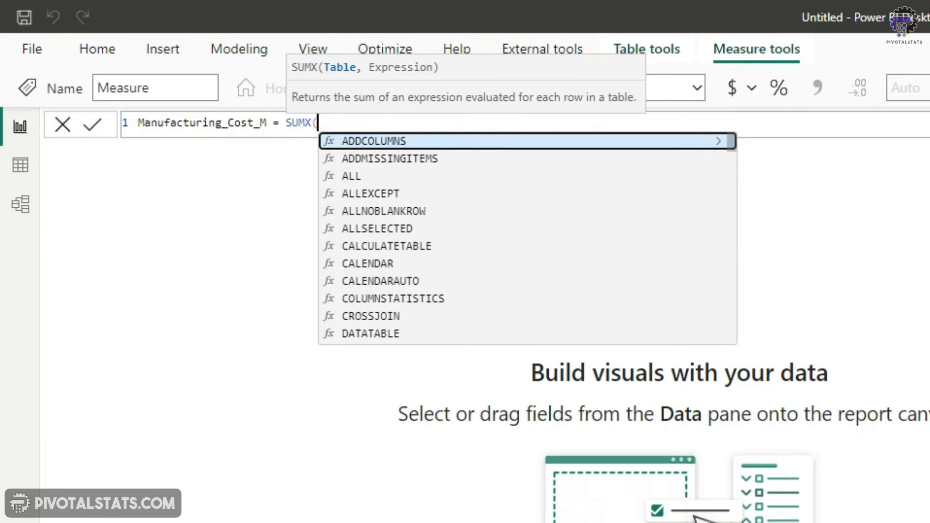
text(Sales)
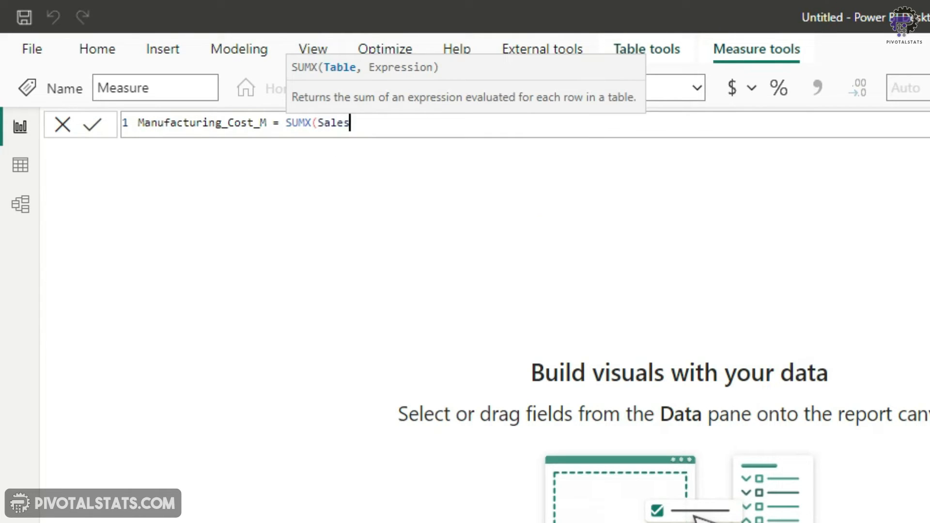
text(,)
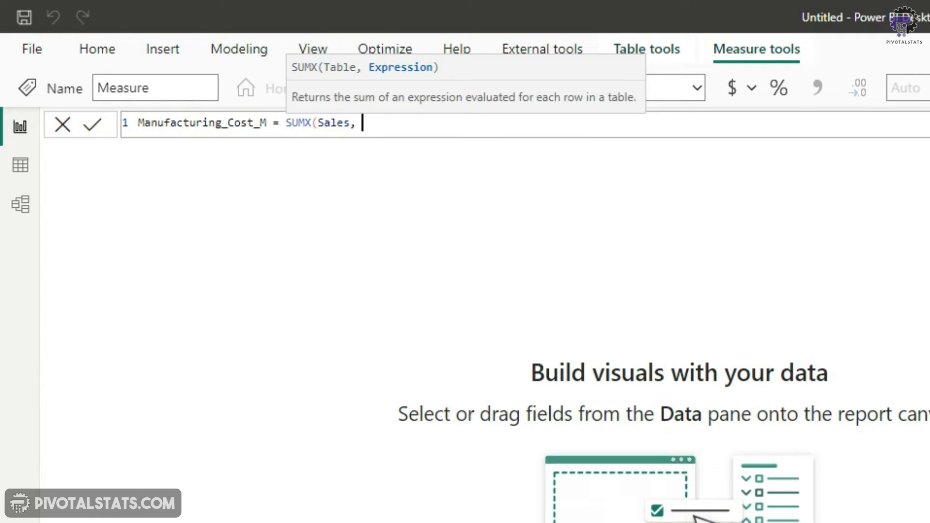
text(U)
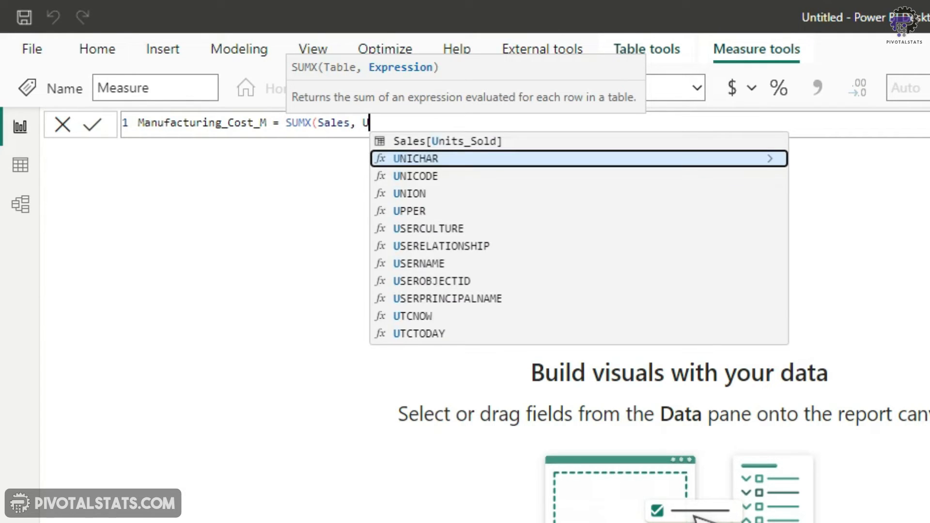
click(448, 141)
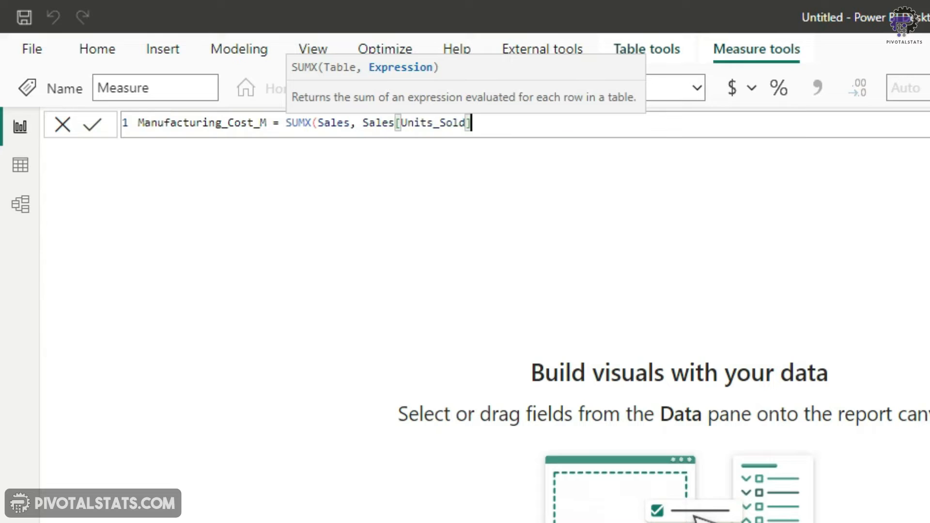
text(* M)
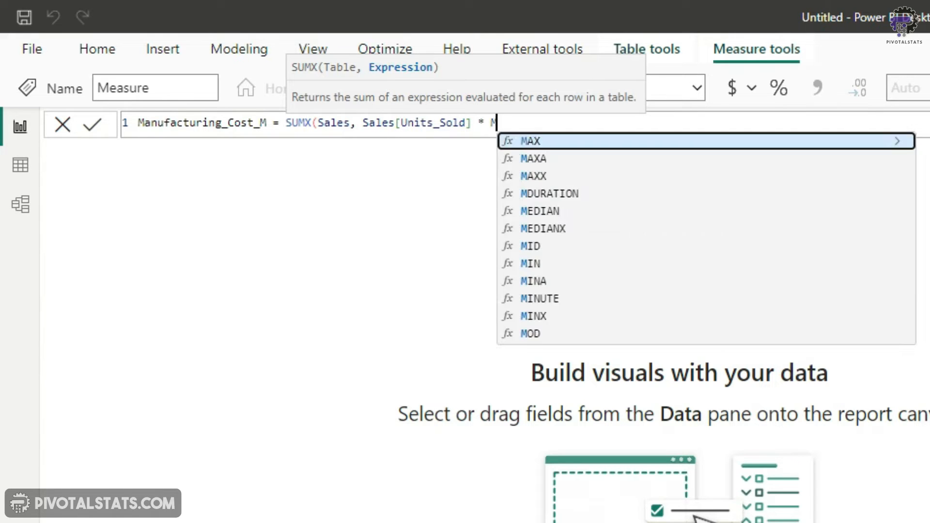
text(Sales[Manufacturing_Price]))
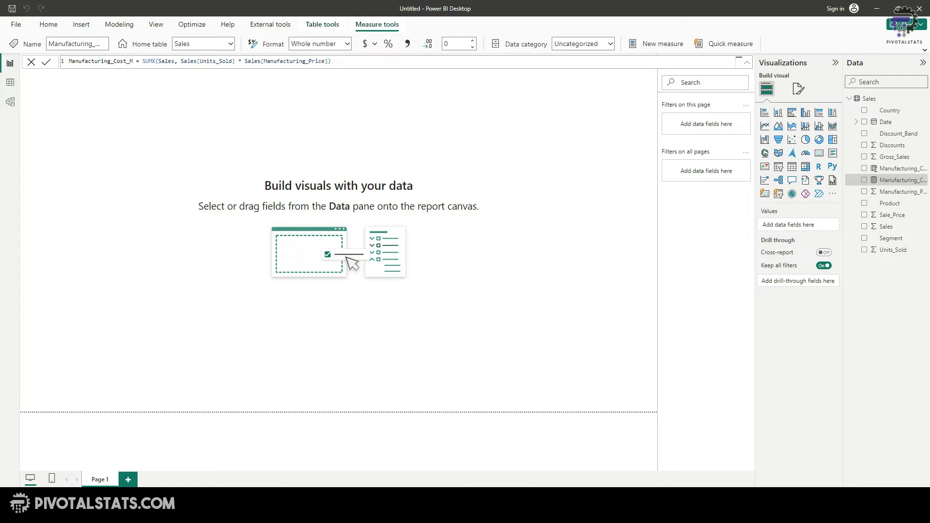
mouse_move(581, 362)
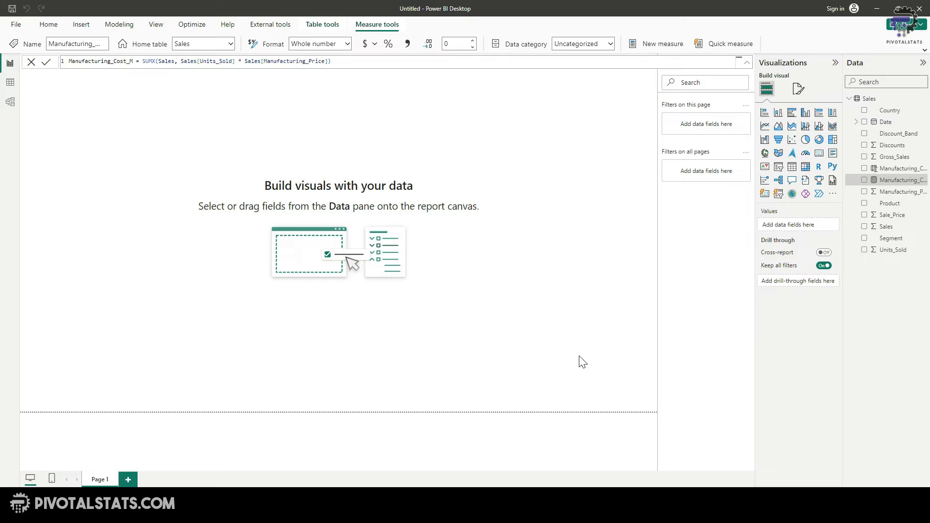
mouse_move(193, 193)
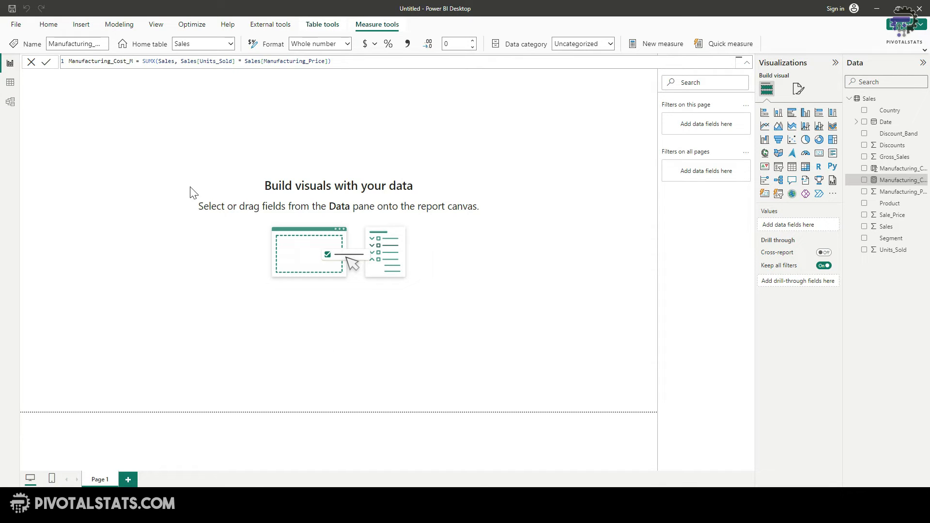
mouse_move(453, 292)
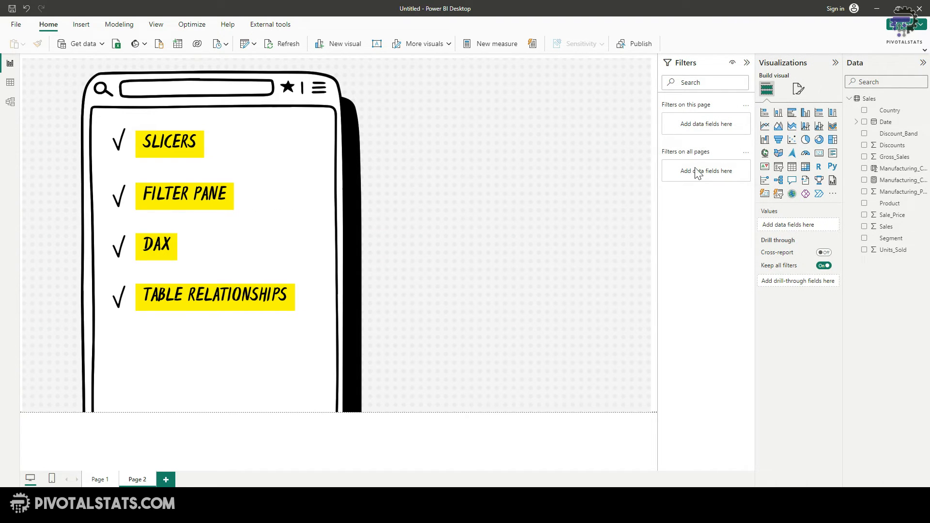
mouse_move(712, 255)
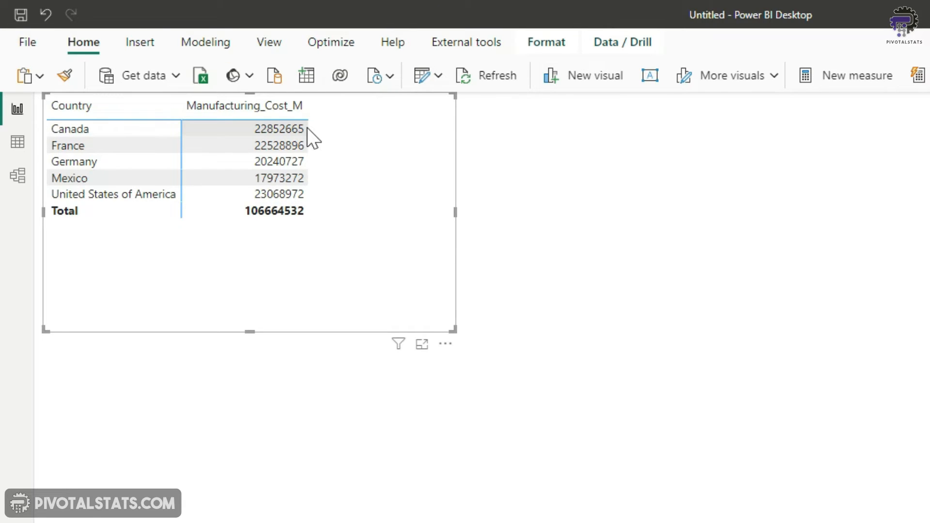
mouse_move(234, 270)
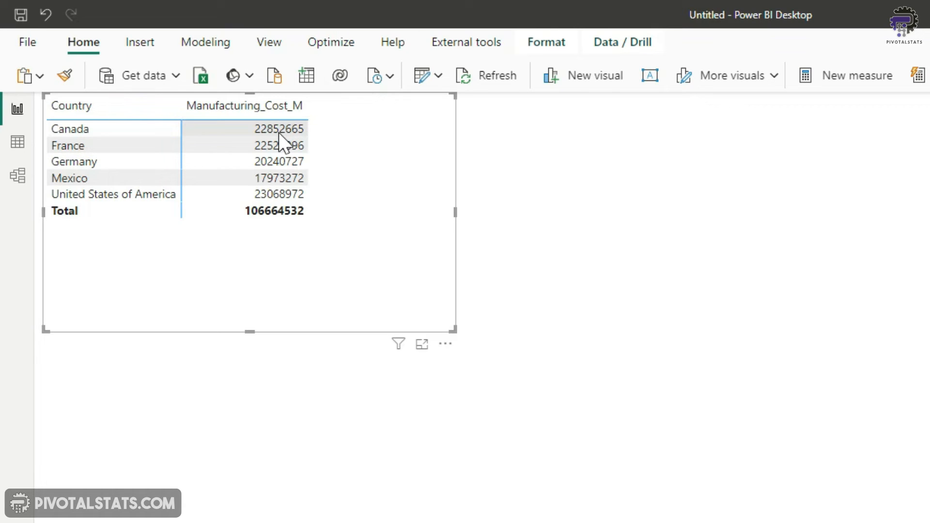
mouse_move(308, 130)
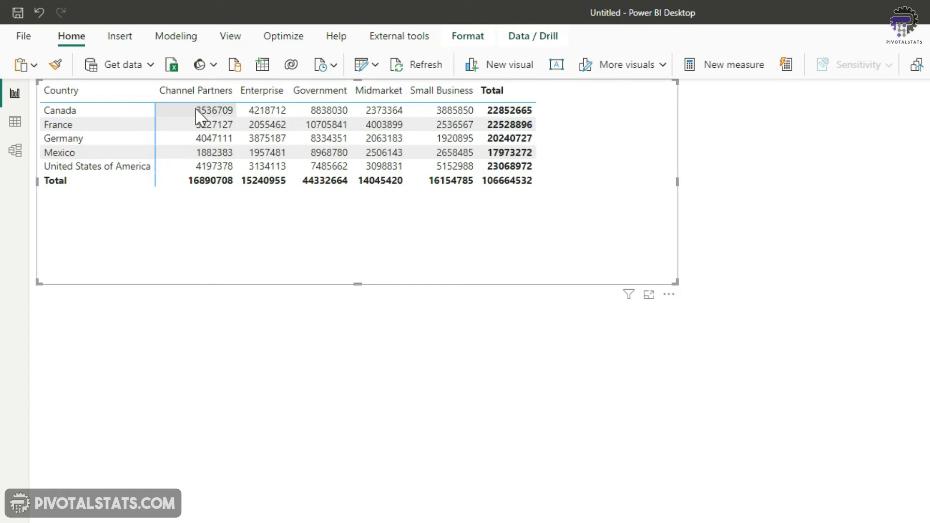
mouse_move(209, 123)
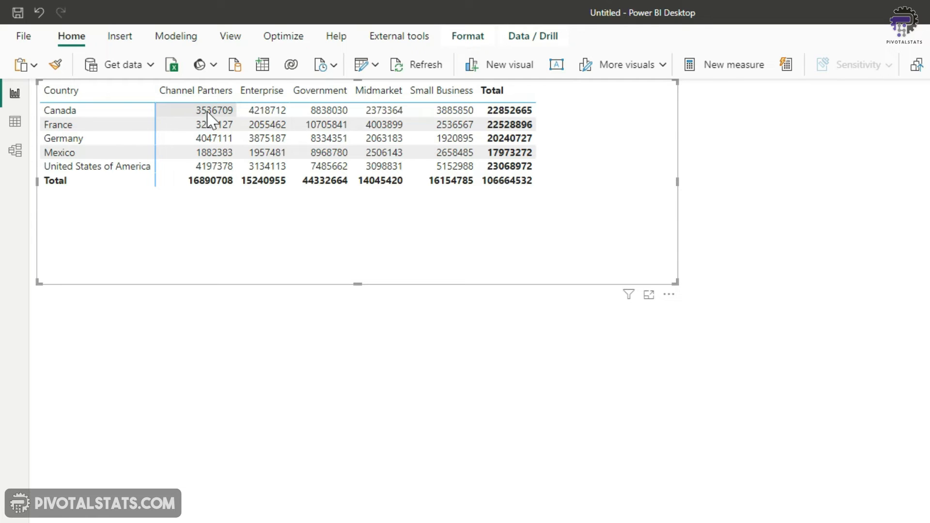
Highlight Canada's Channel Partners cost 3536709 in the matrix, then clear the highlight.
click(210, 110)
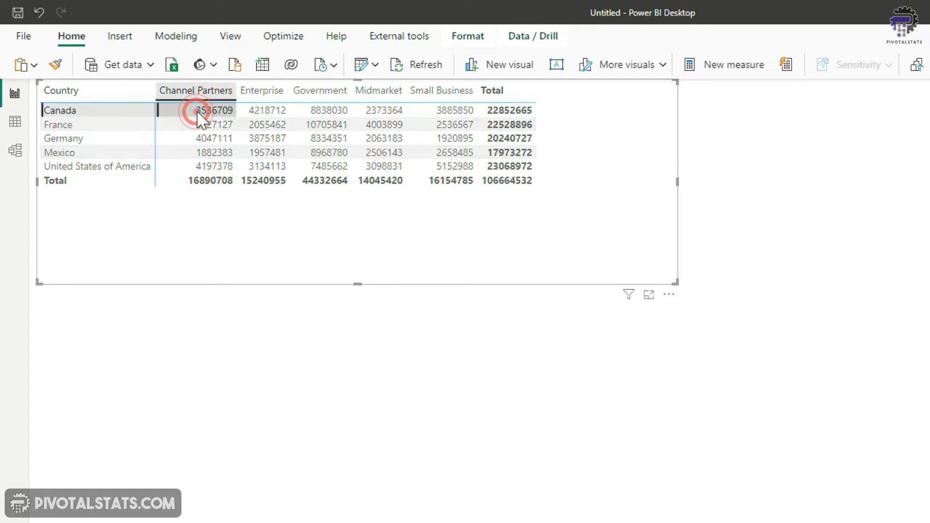
click(267, 109)
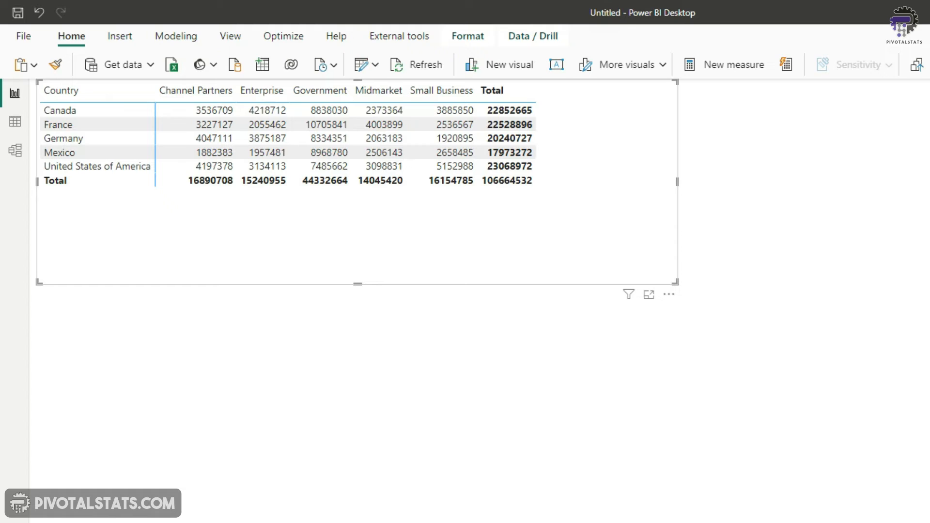
mouse_move(649, 213)
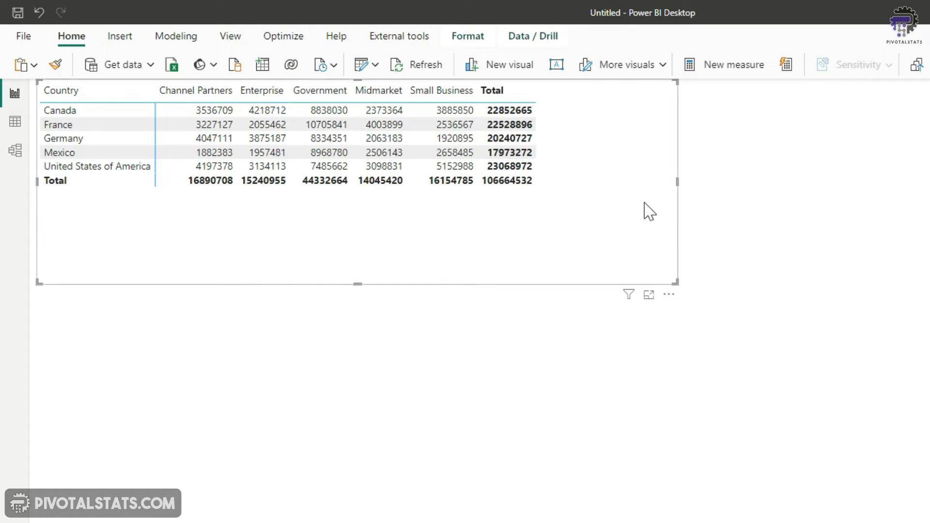
mouse_move(607, 213)
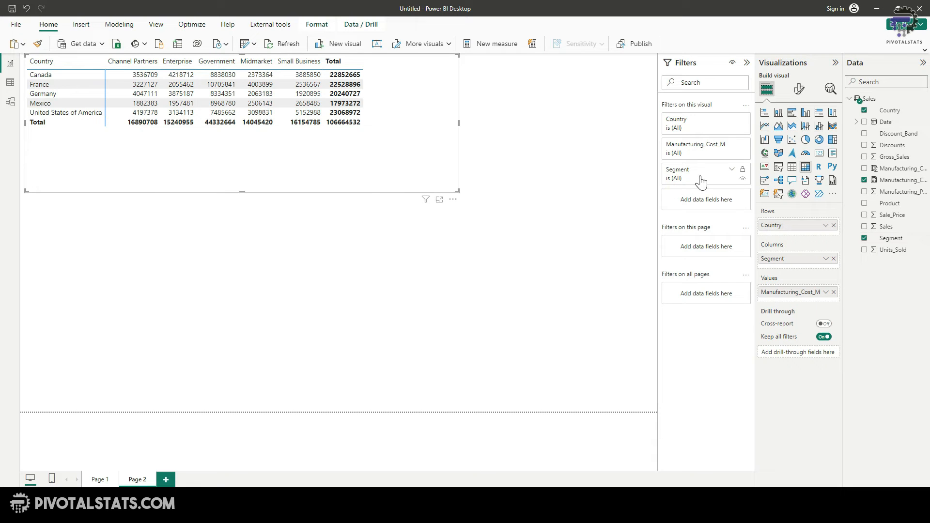
mouse_move(728, 173)
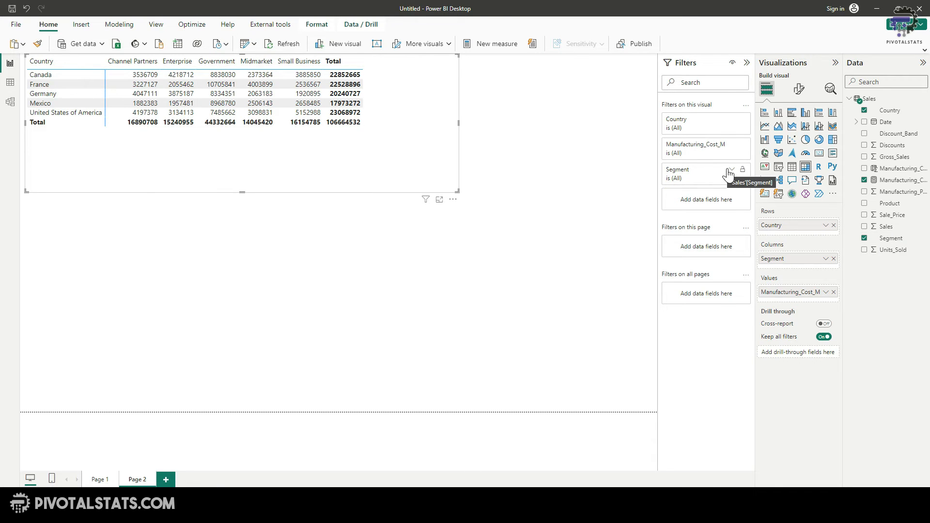
Set the matrix's Segment visual filter to Channel Partners only, total 16890708.
click(730, 168)
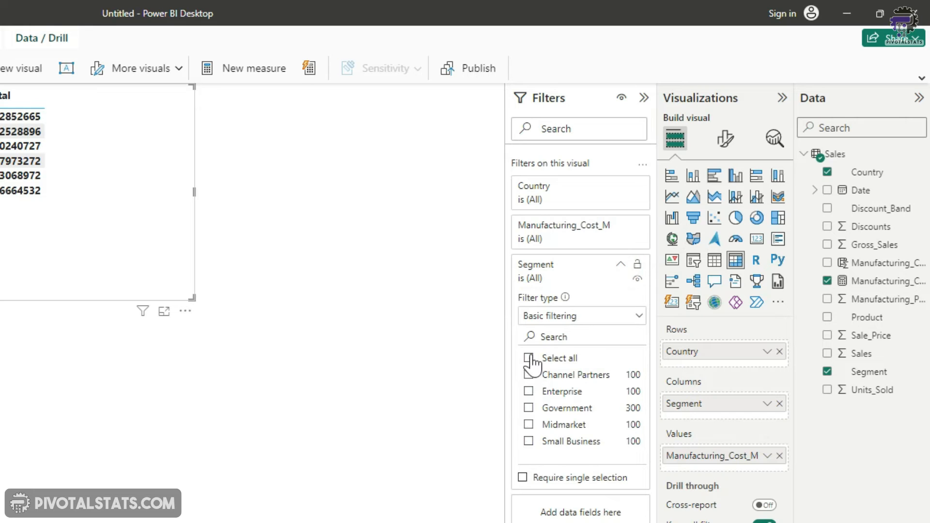
click(529, 357)
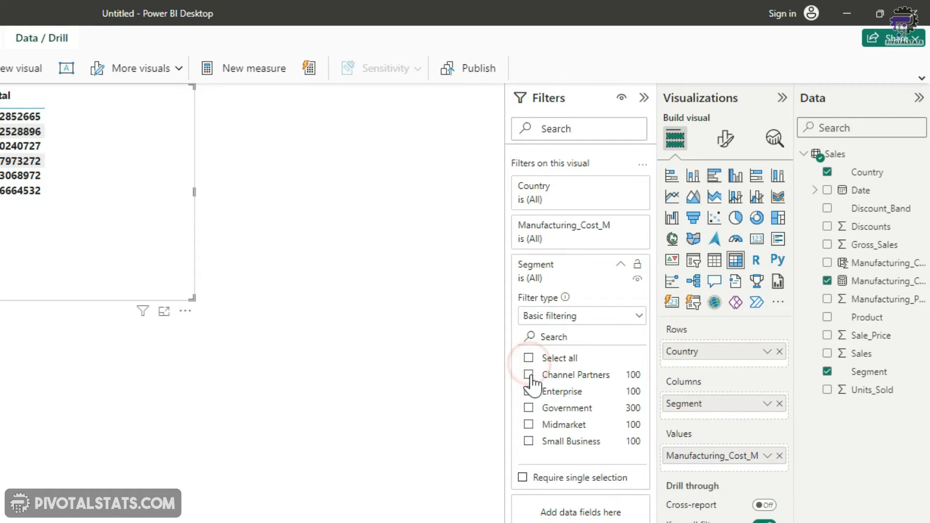
click(528, 374)
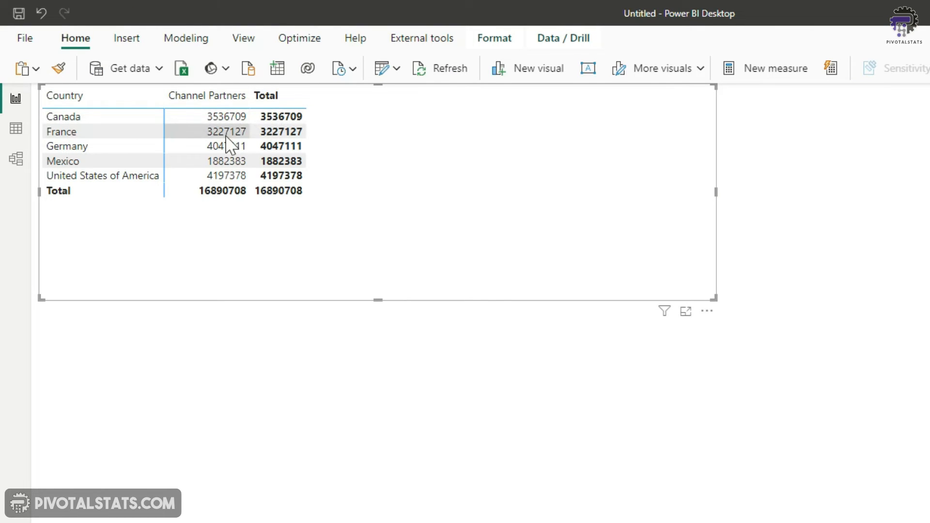
mouse_move(227, 145)
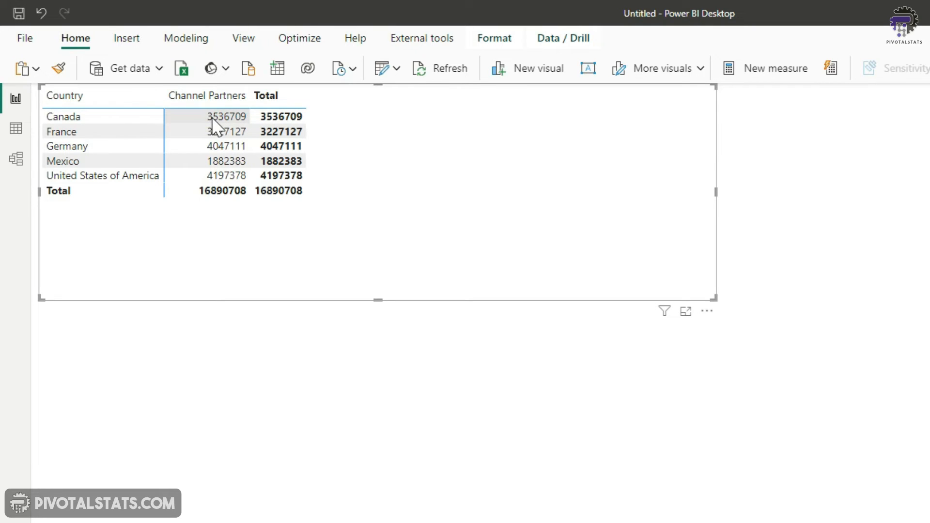
mouse_move(213, 131)
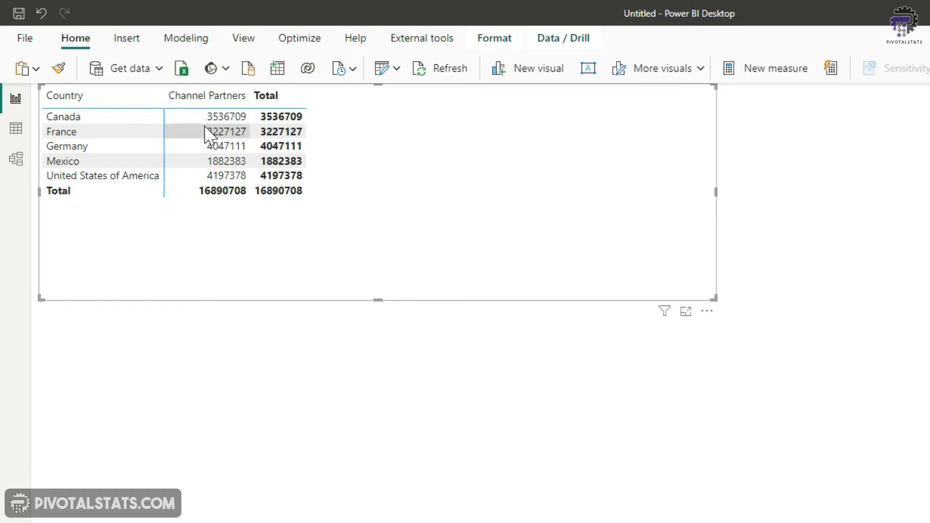
mouse_move(76, 215)
text(Canada_ChannelPartner =)
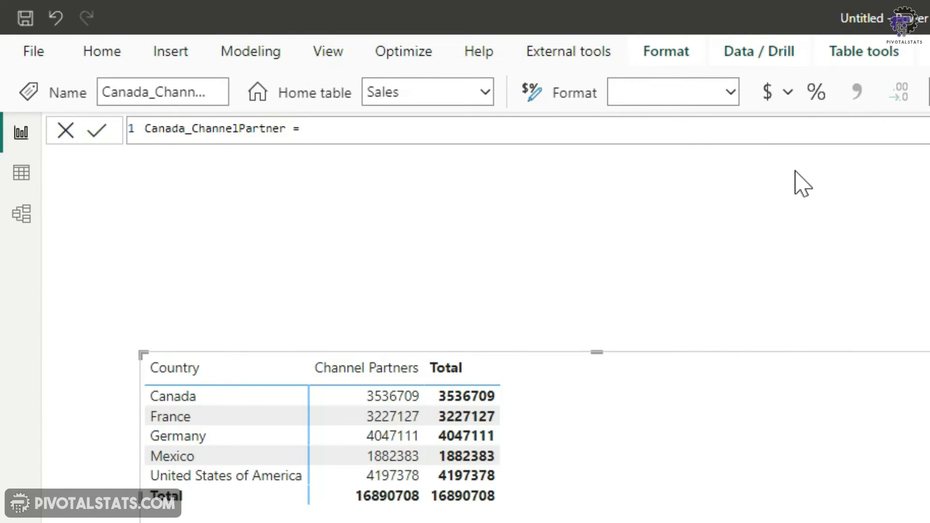
Write Canada_ChannelPartner = CALCULATE(SUM(Sales[Manufacturing_Cost]), Sales[Country] = ...).
text(CALCULATE()
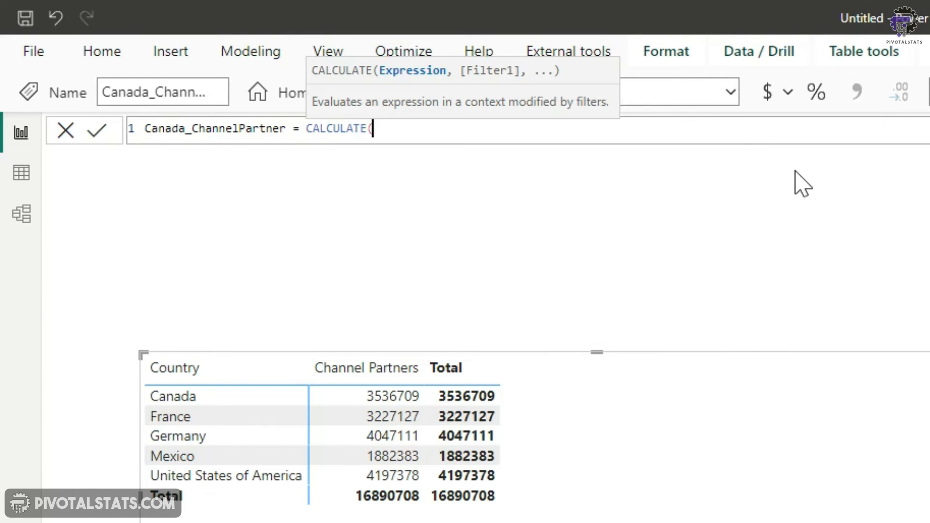
text(SUM(Sales[Manufacturing_Cost)
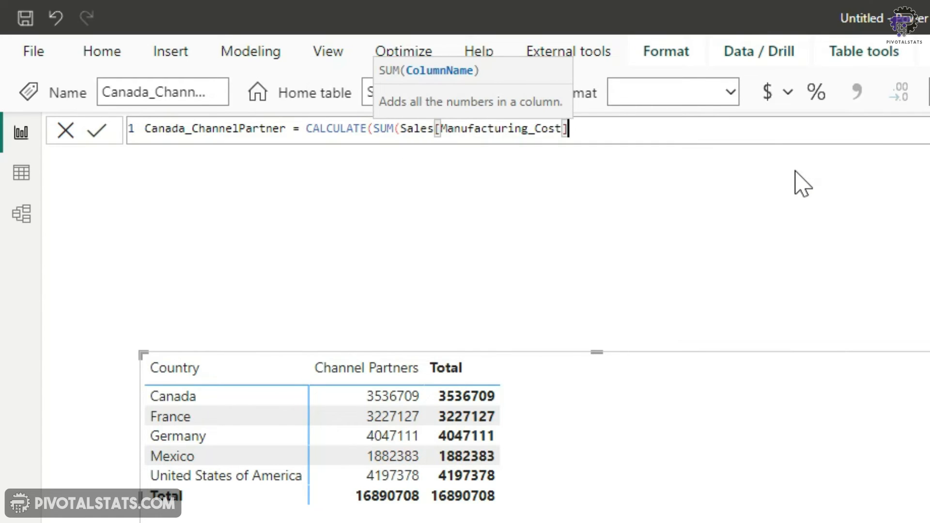
text(),)
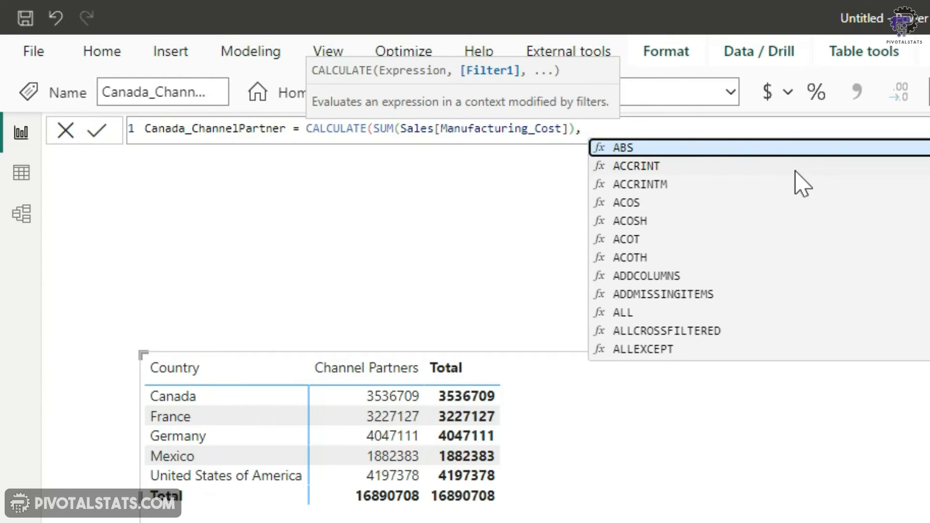
text(Sales[Country] =)
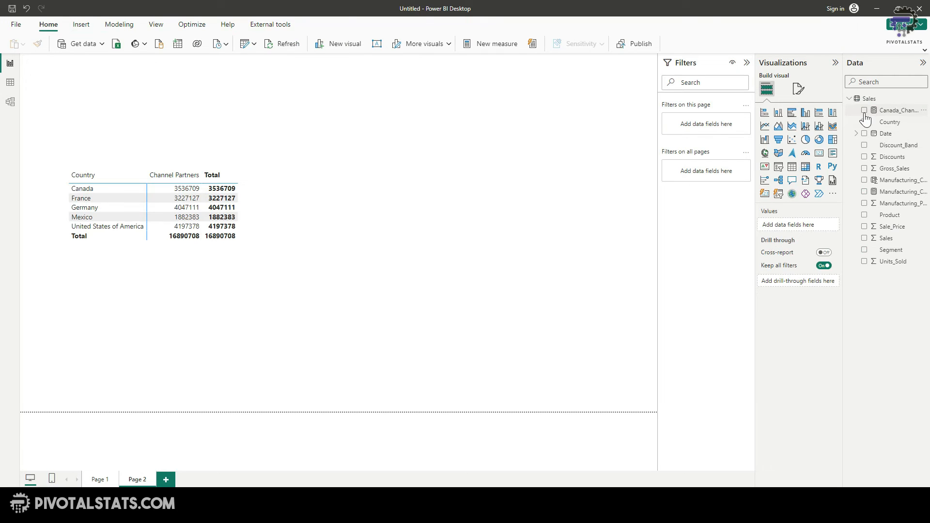
click(864, 111)
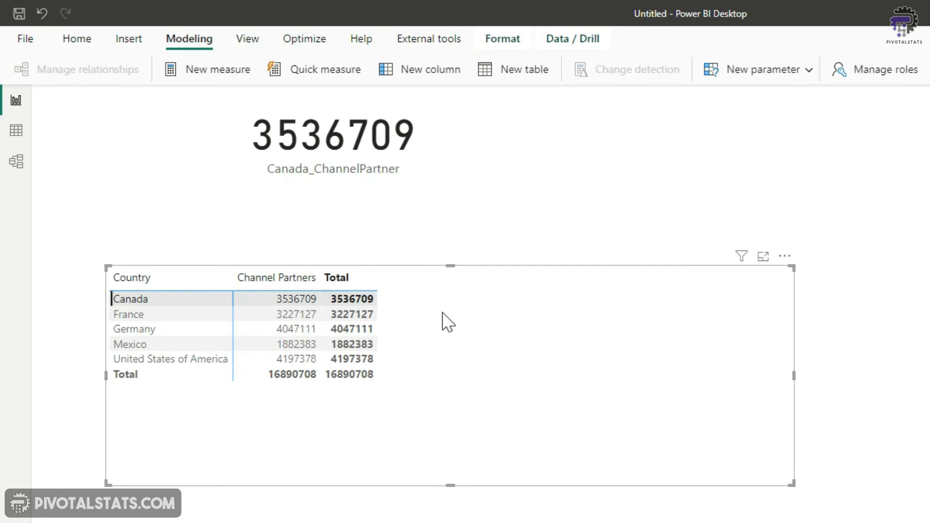
mouse_move(439, 321)
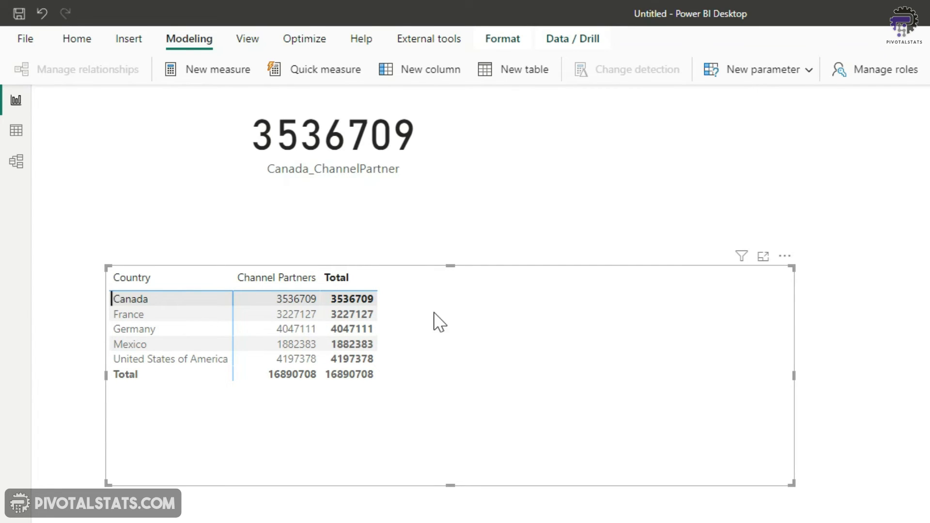
click(524, 377)
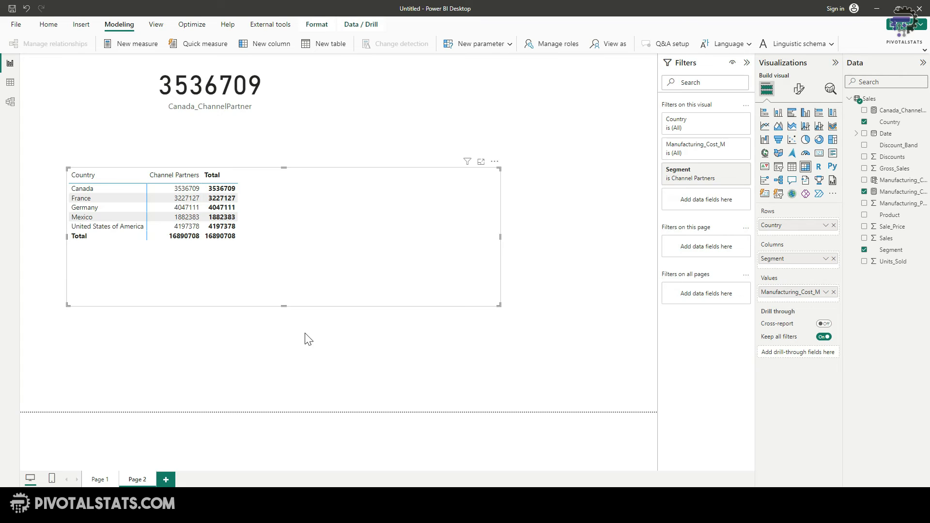
mouse_move(314, 334)
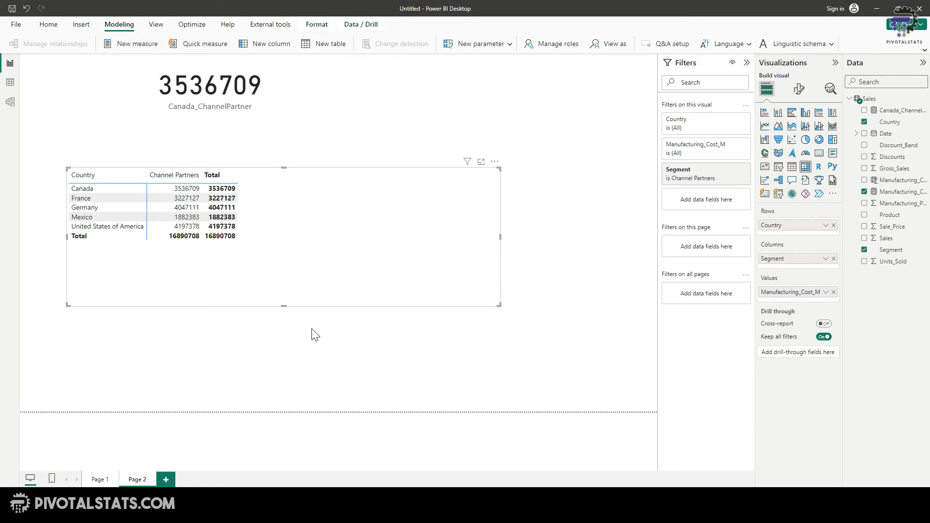
mouse_move(327, 336)
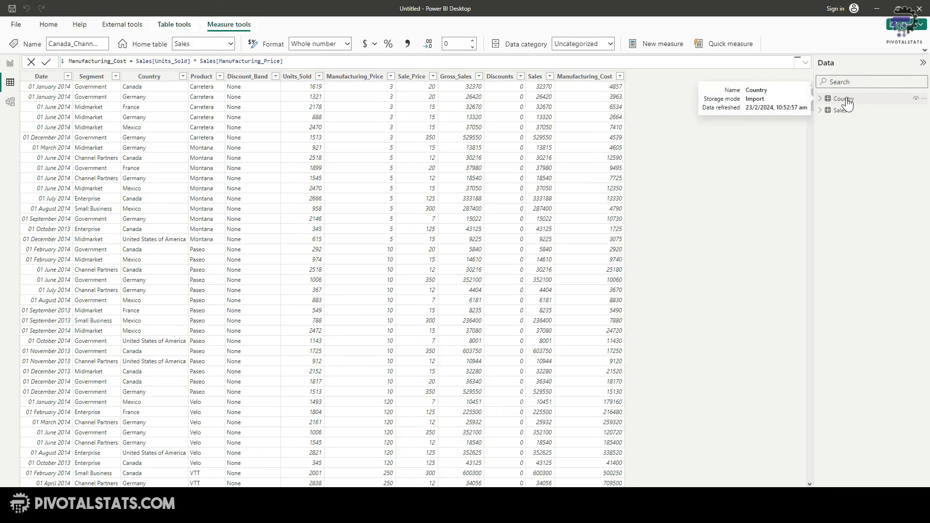
View the Country table's data, then inspect the one-to-many Sales–Country relationship in Model view.
click(842, 99)
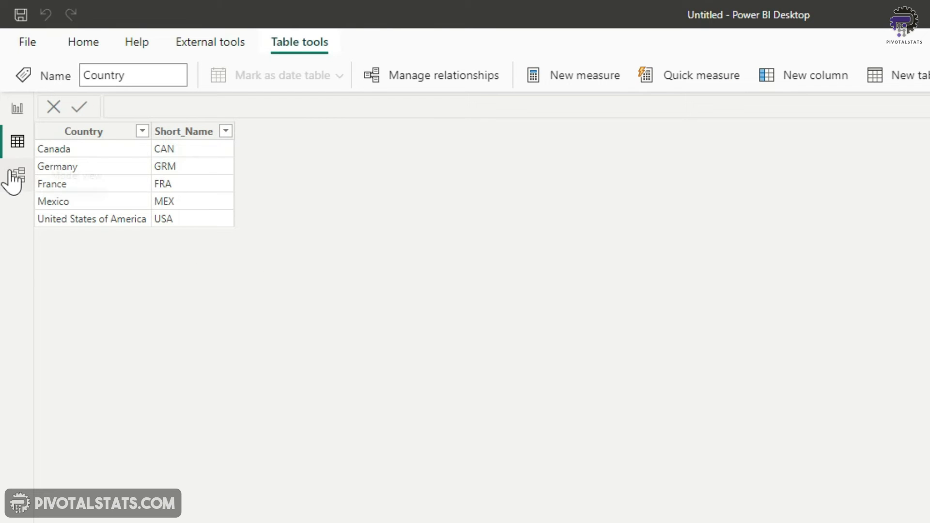
click(17, 175)
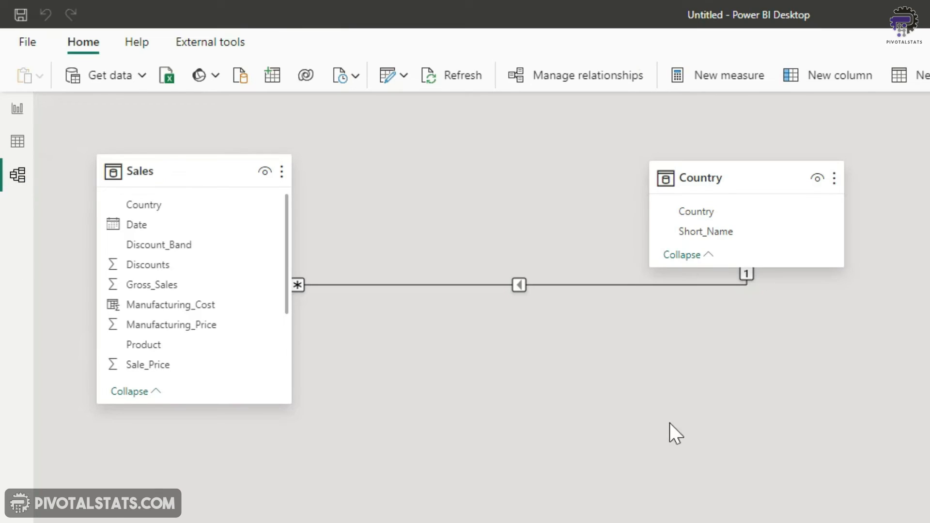
click(560, 284)
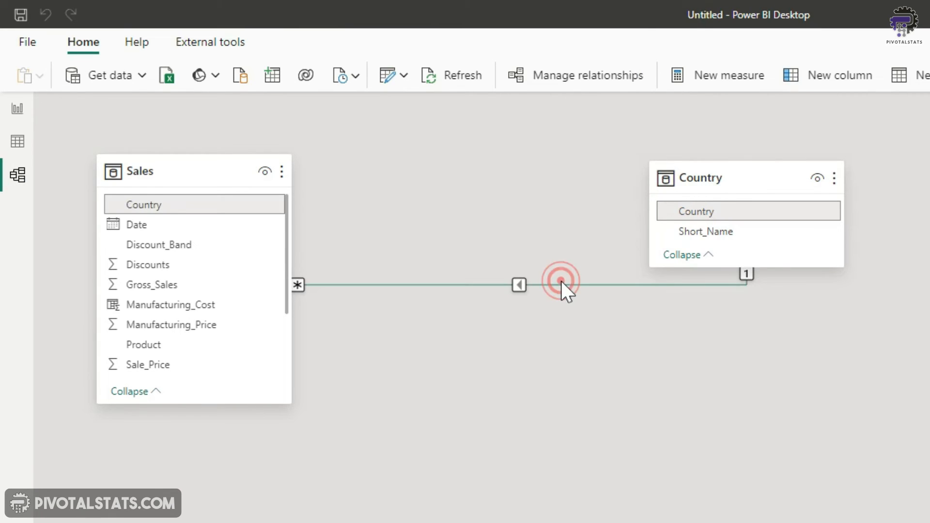
click(560, 280)
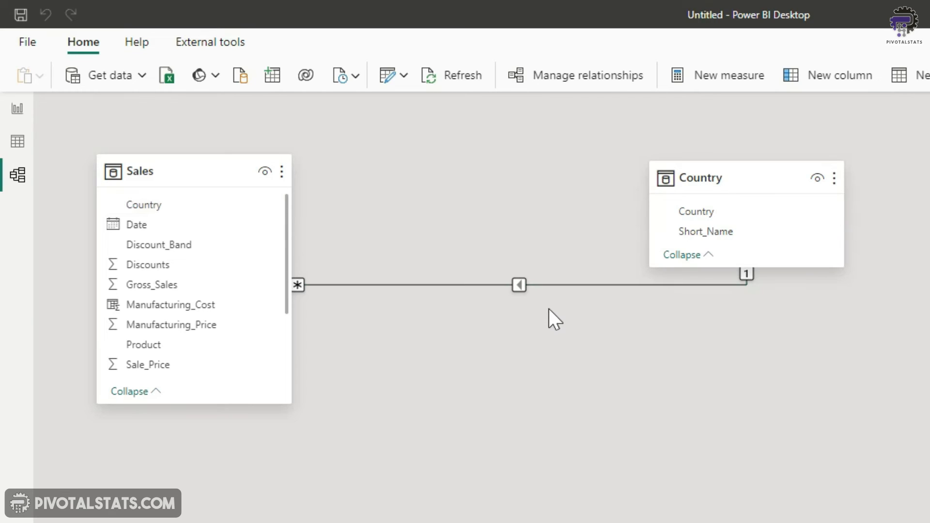
mouse_move(588, 336)
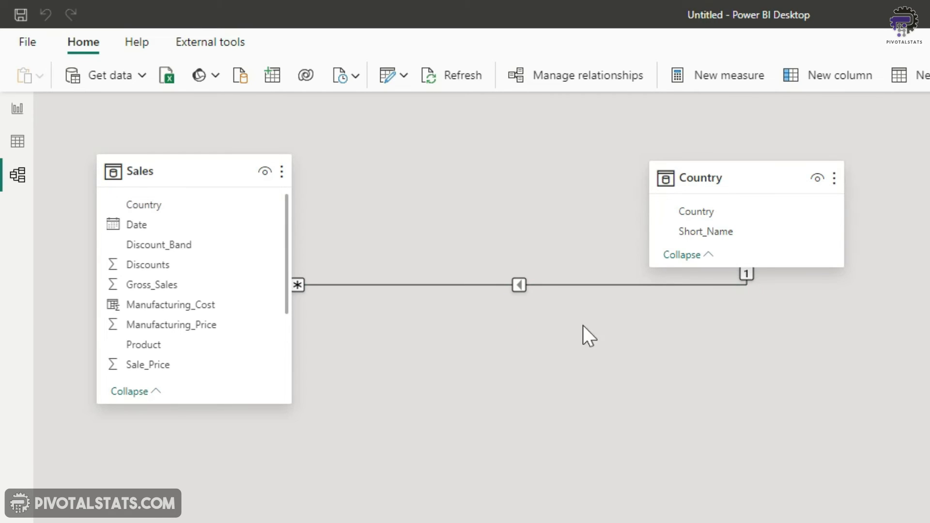
mouse_move(619, 234)
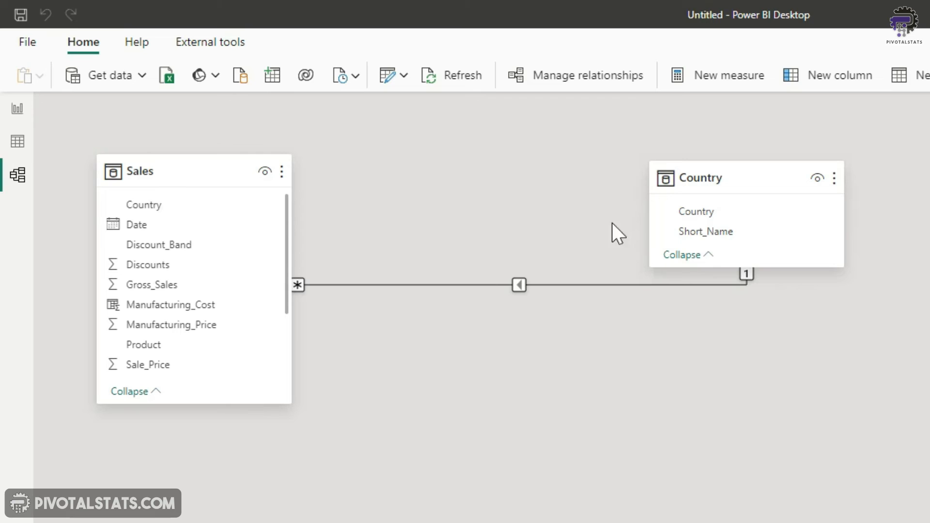
mouse_move(492, 267)
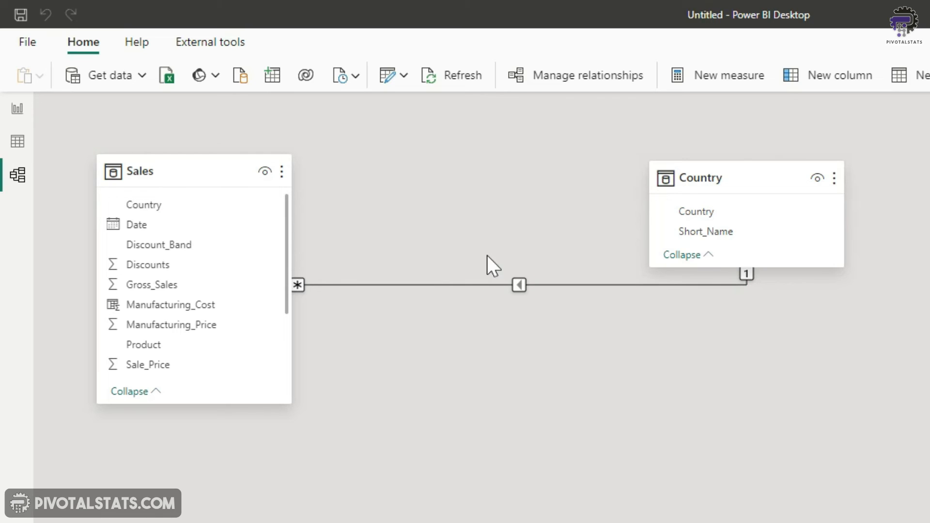
mouse_move(652, 282)
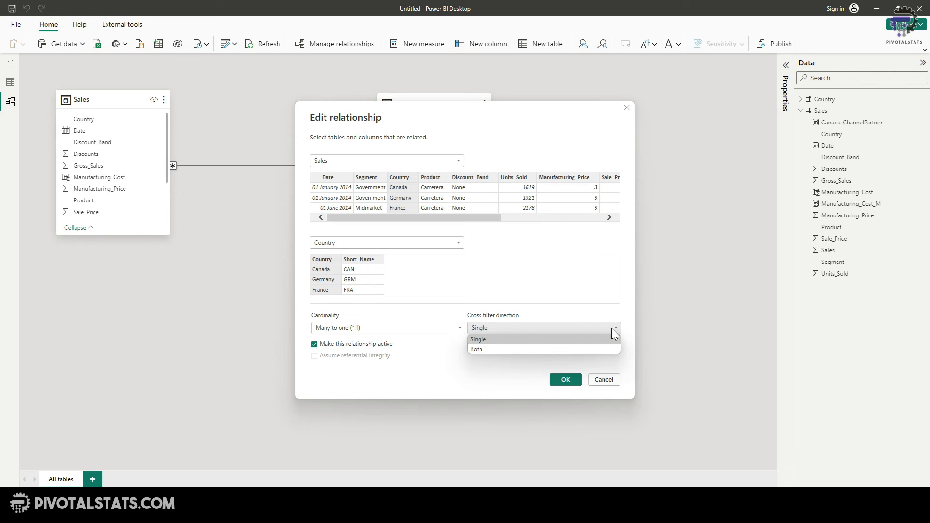
mouse_move(576, 349)
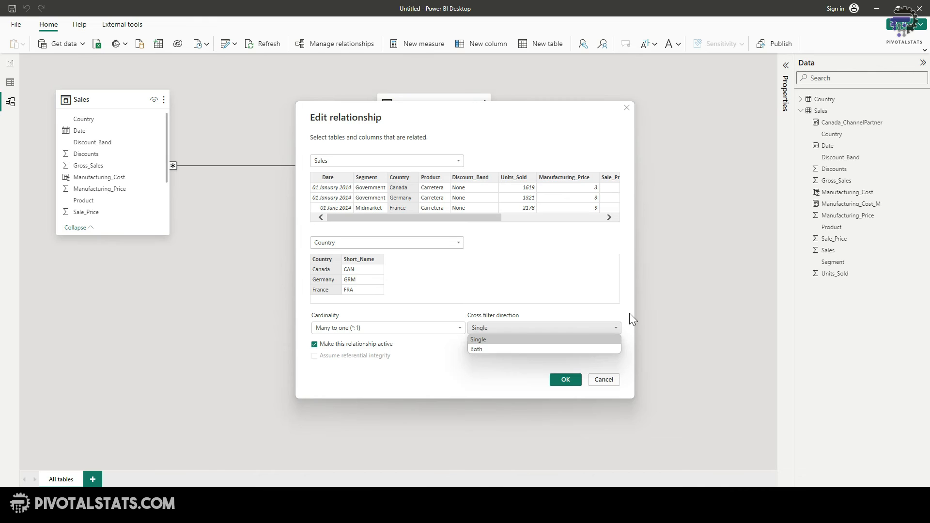
mouse_move(624, 316)
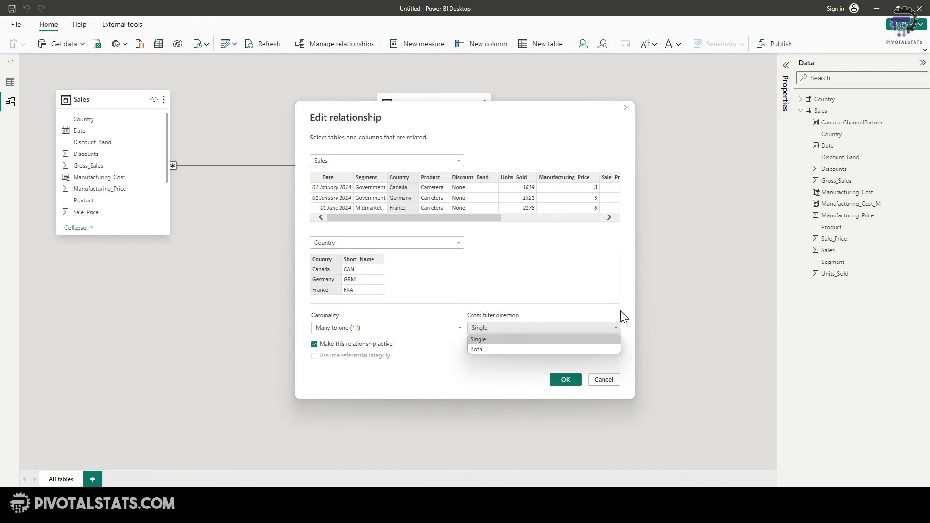
click(478, 339)
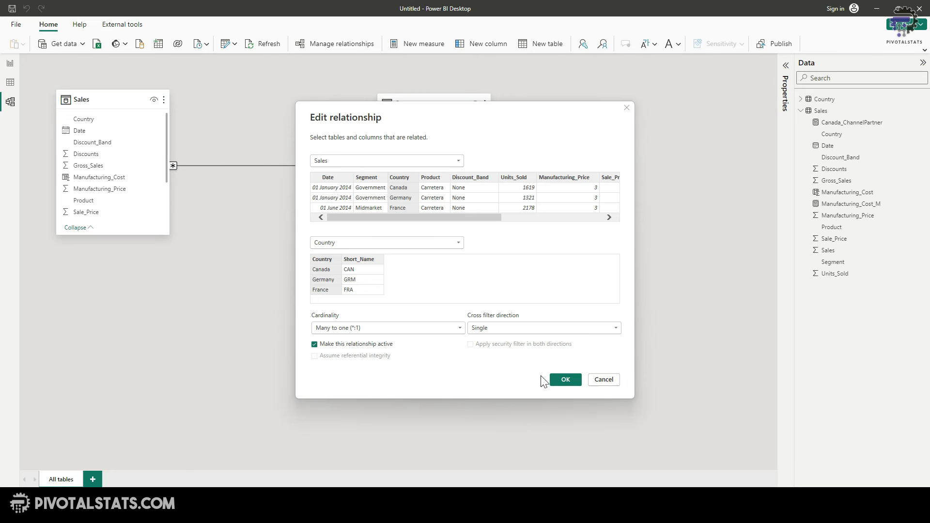
click(564, 380)
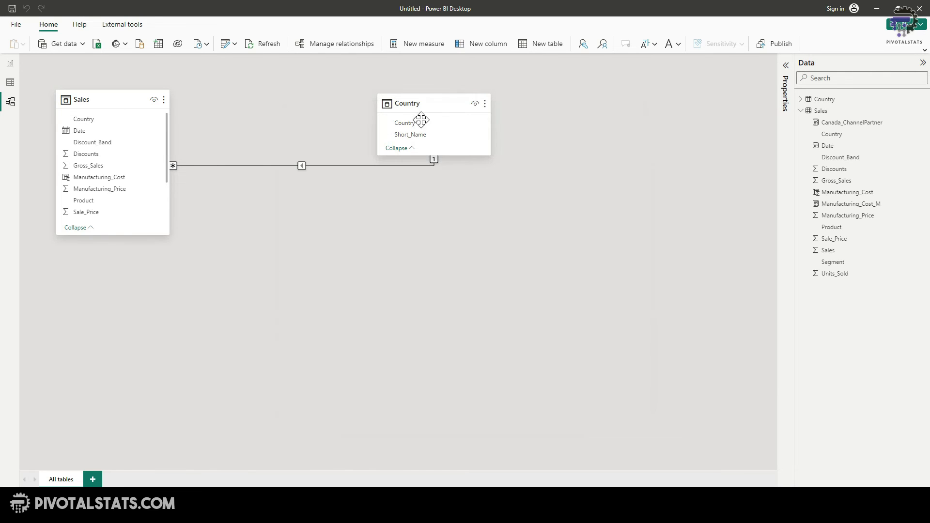
mouse_move(471, 179)
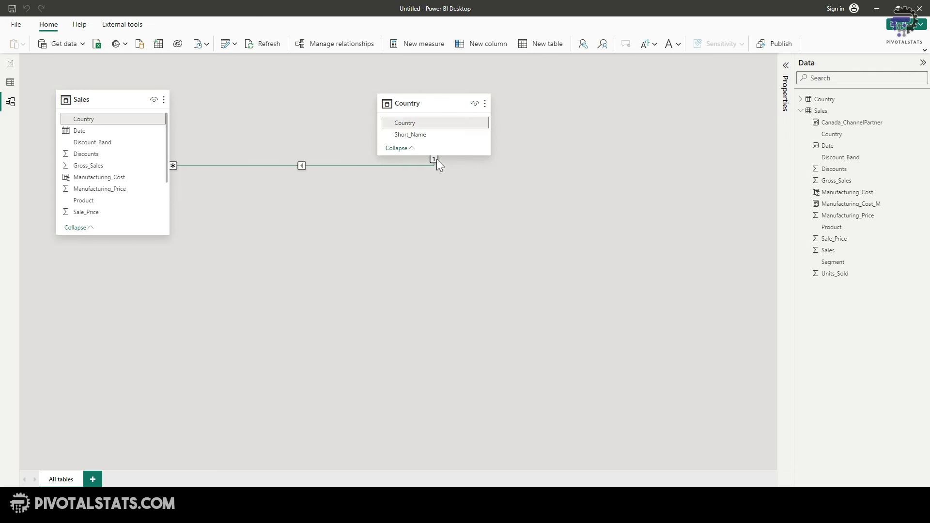
mouse_move(260, 166)
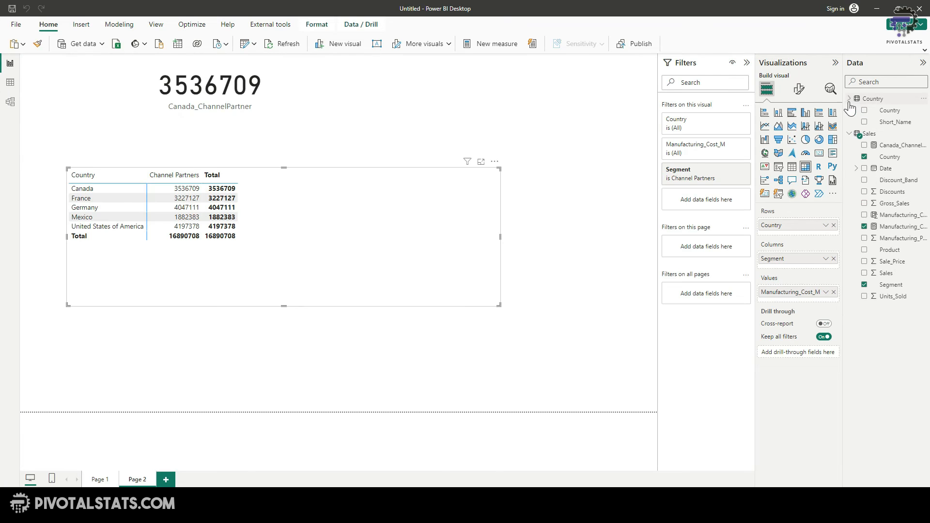
mouse_move(893, 126)
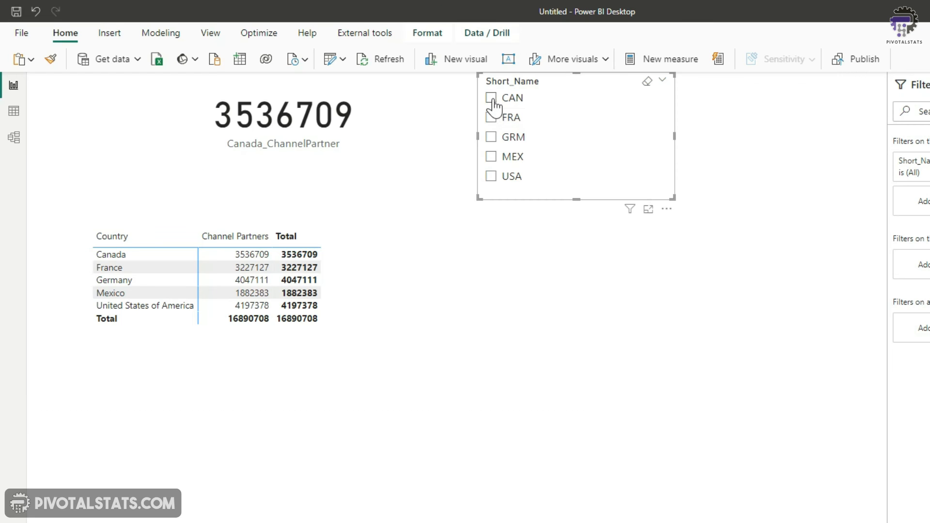
Select CAN in the Short_Name slicer, leaving only Canada's 3536709 in the matrix.
click(491, 97)
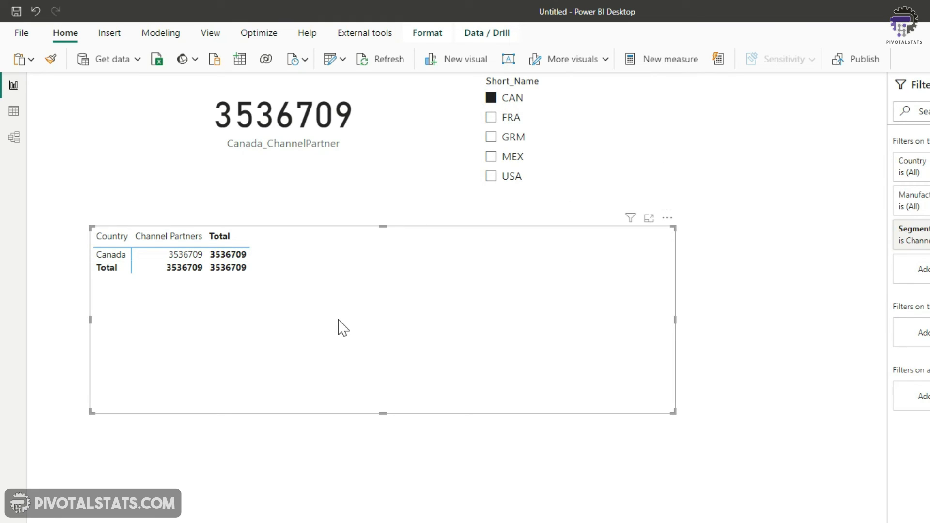
mouse_move(361, 322)
text(Bypass)
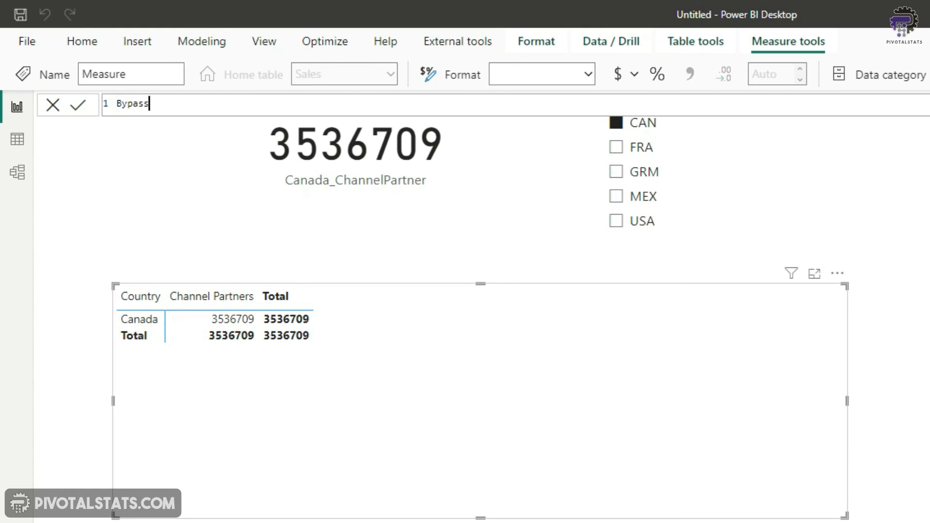
Write Bypass = CALCULATE(SUM(Sales[Manufacturing_Cost]), ALL(Sales)).
text(= CALCULATE(SUM()
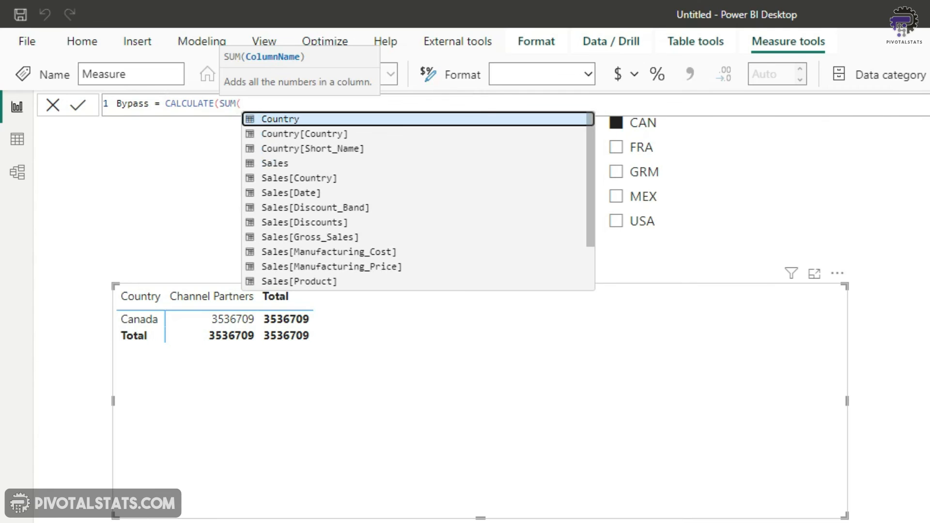
text(manu)
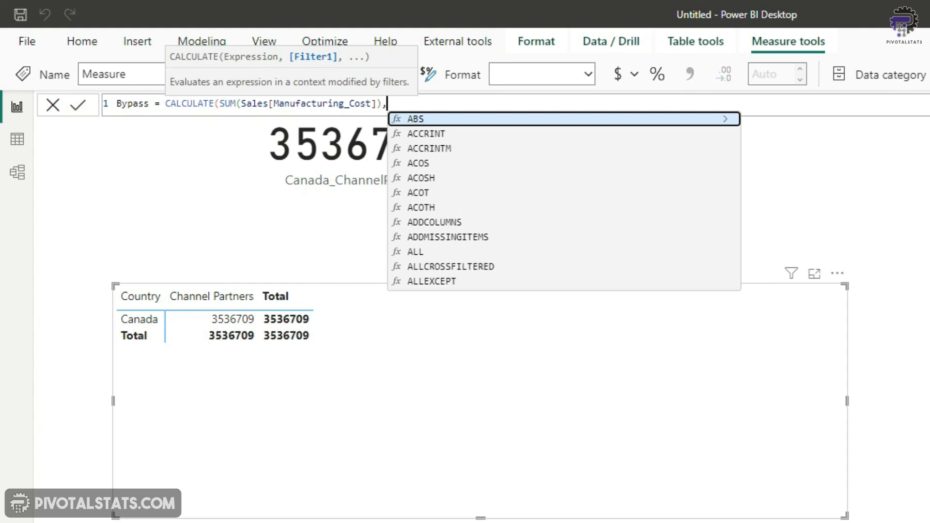
text(ALL()
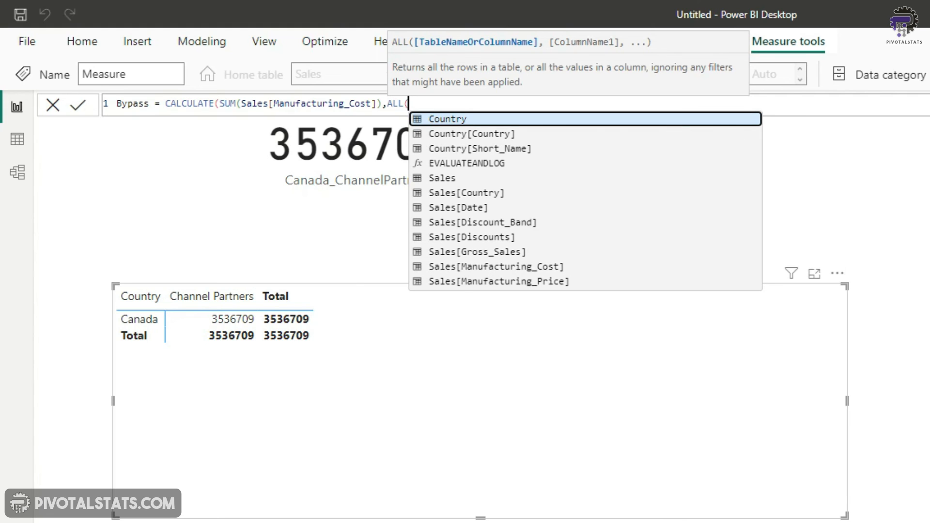
text(Sales)
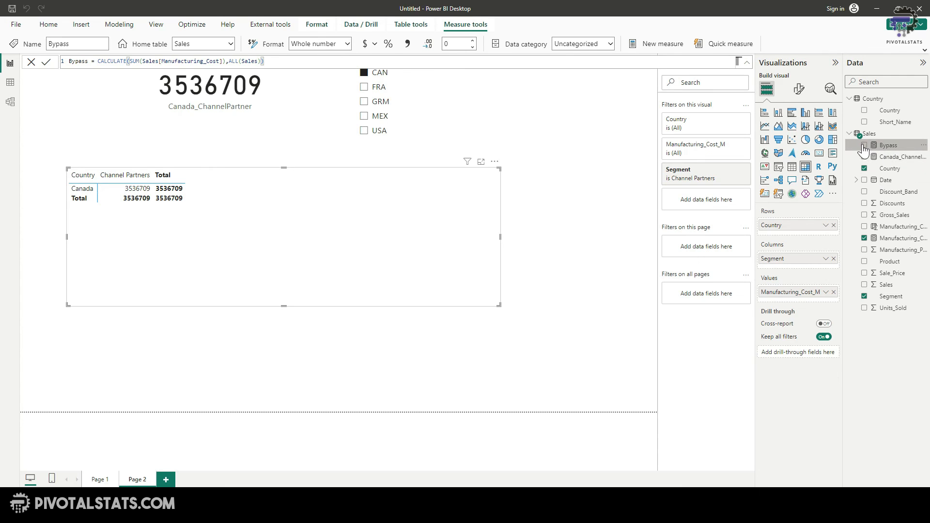
Add Bypass to the matrix Values, showing 106664532 for every country.
click(864, 145)
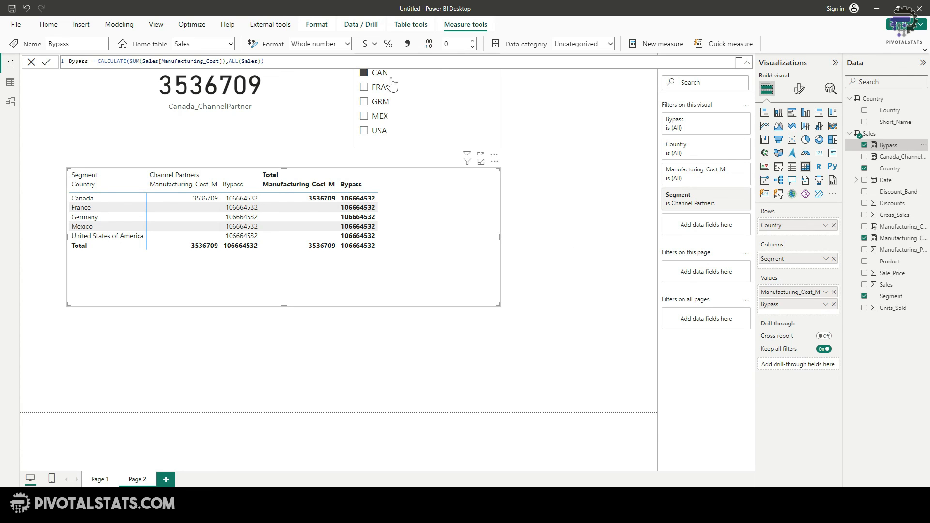
mouse_move(433, 122)
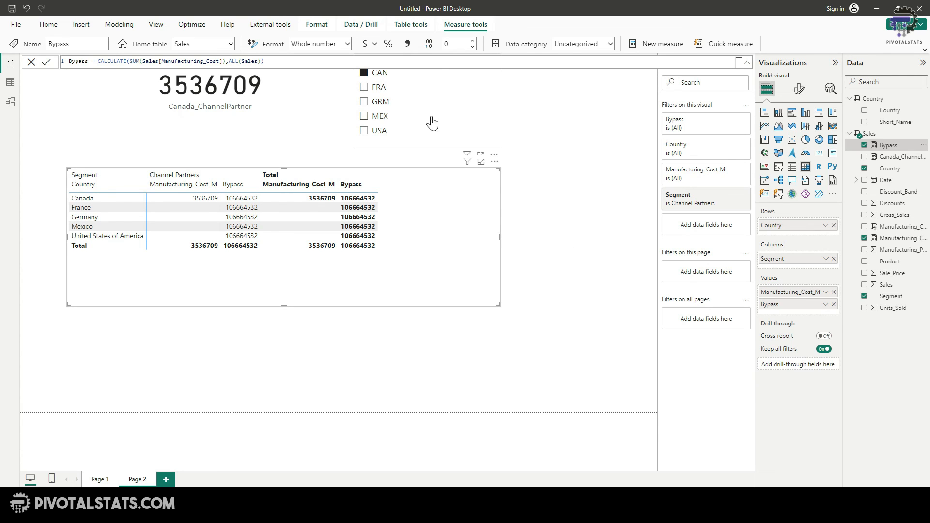